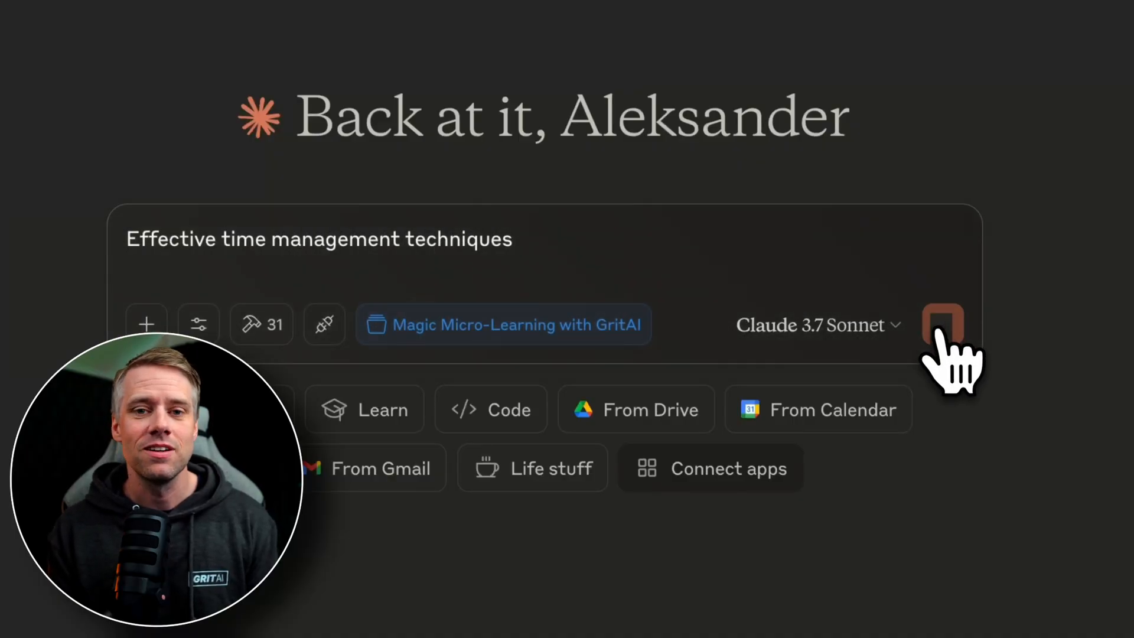
Send the time management topic, review its script, then draft 'A book summary of The Art of War by Sun Tzu' in a new chat.
click(943, 324)
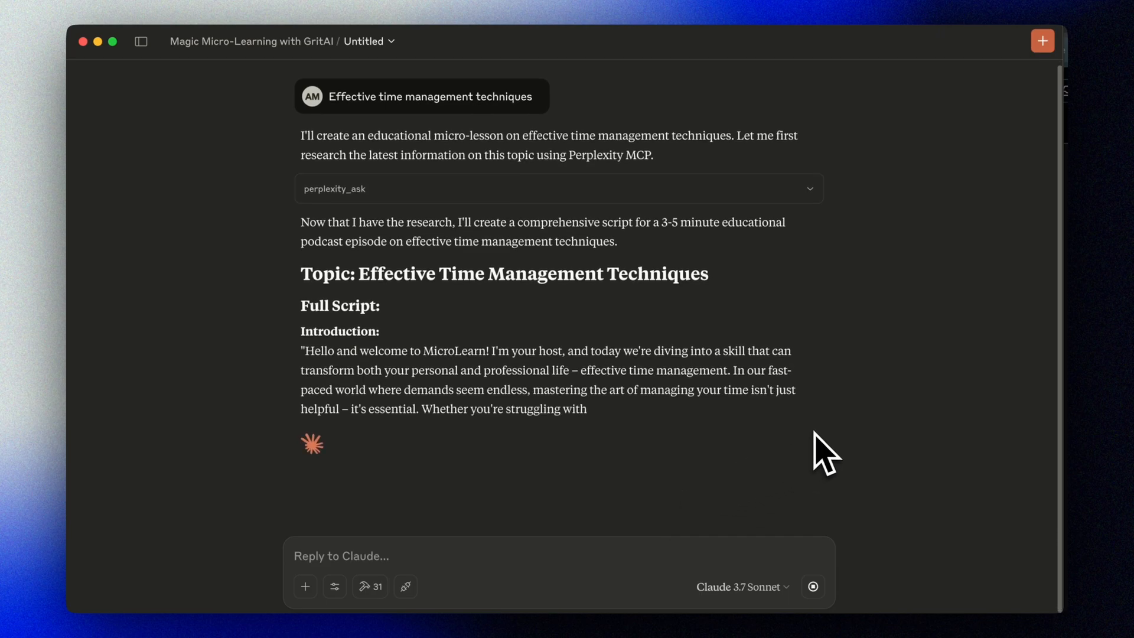
scroll(down, 3)
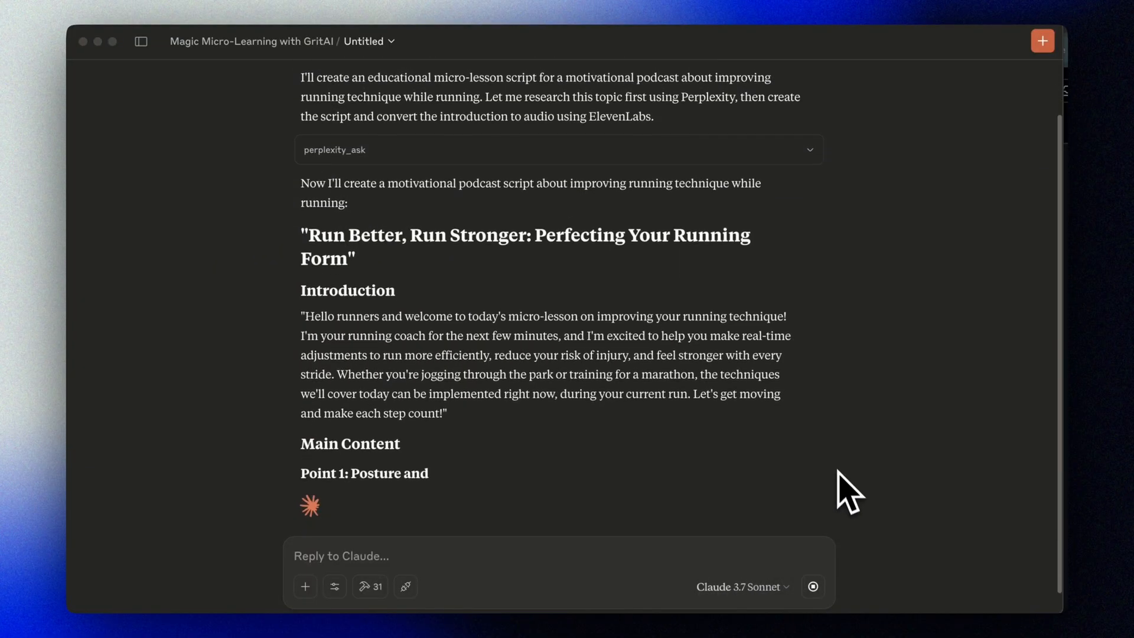
scroll(down, 3)
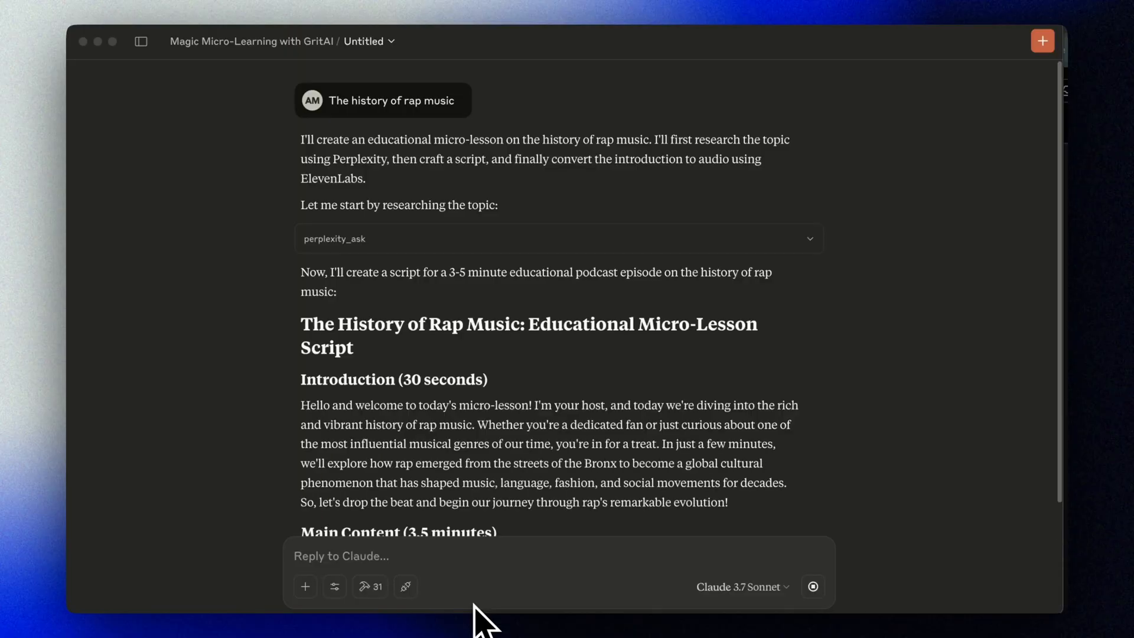
click(1042, 40)
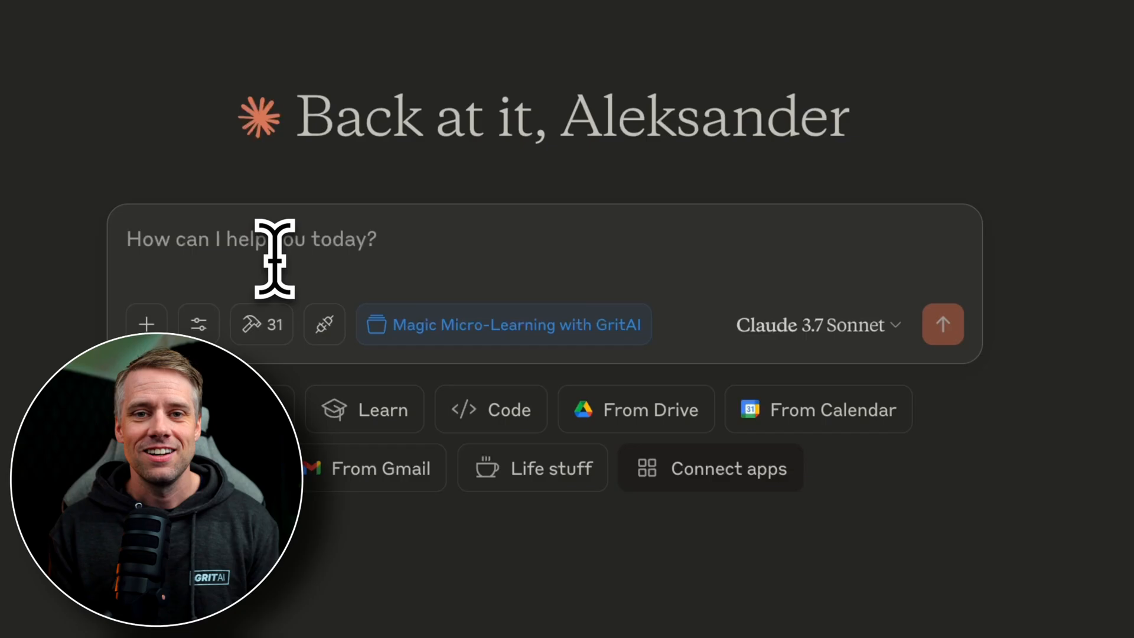
text(A book summary of The Art of War by Sun Tzu)
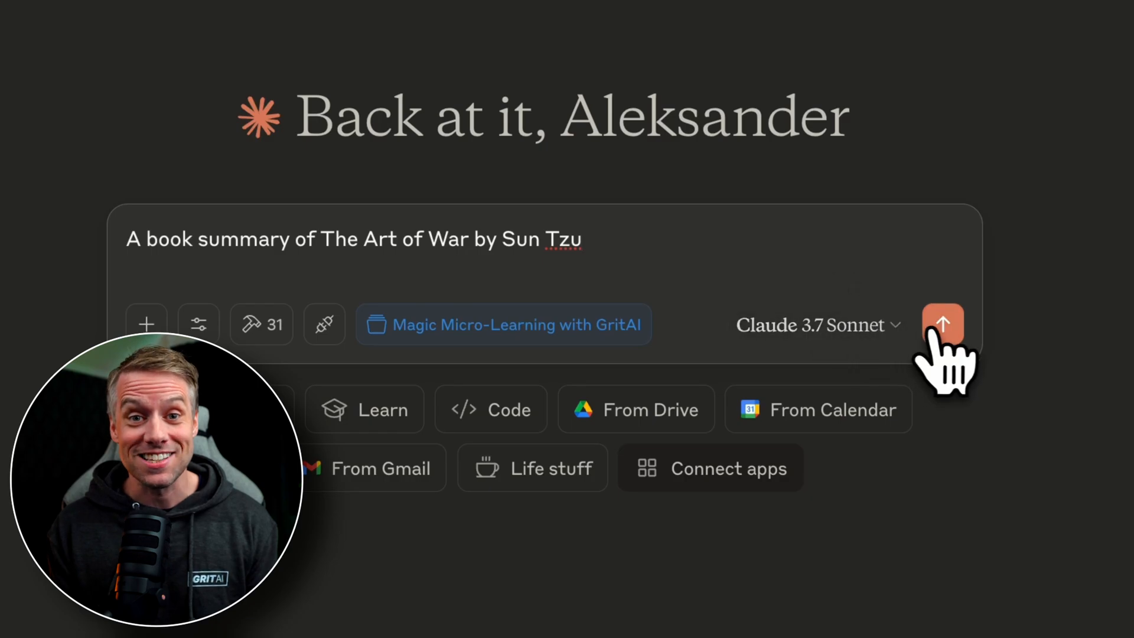
click(942, 323)
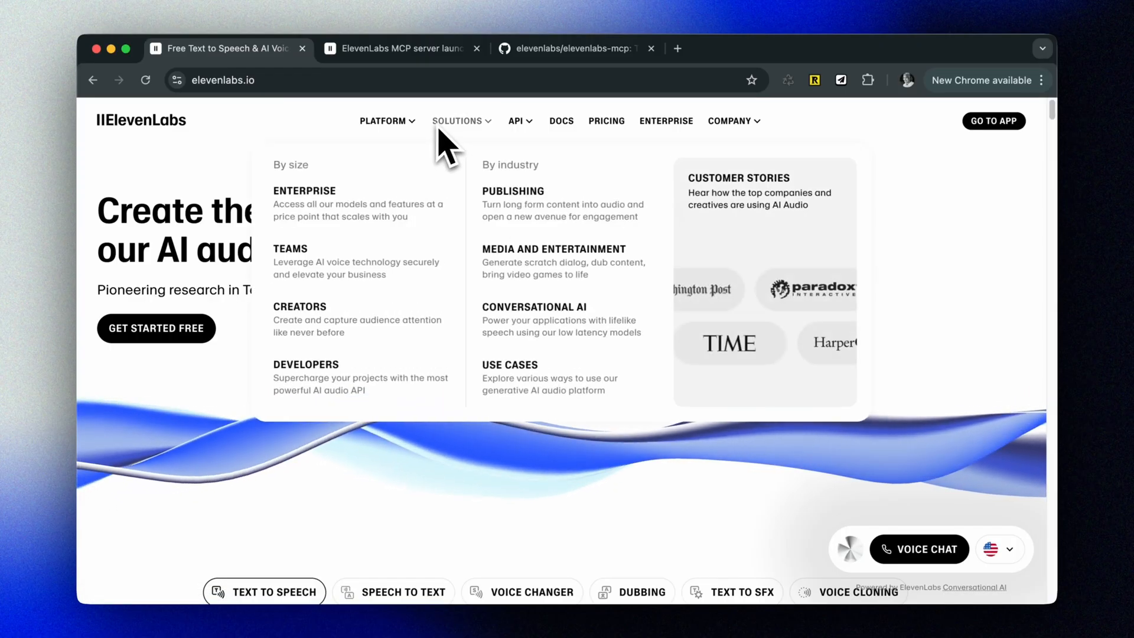
Review ElevenLabs pricing, the MCP server blog post and its GitHub repo, then go to Claude's config folder.
click(606, 120)
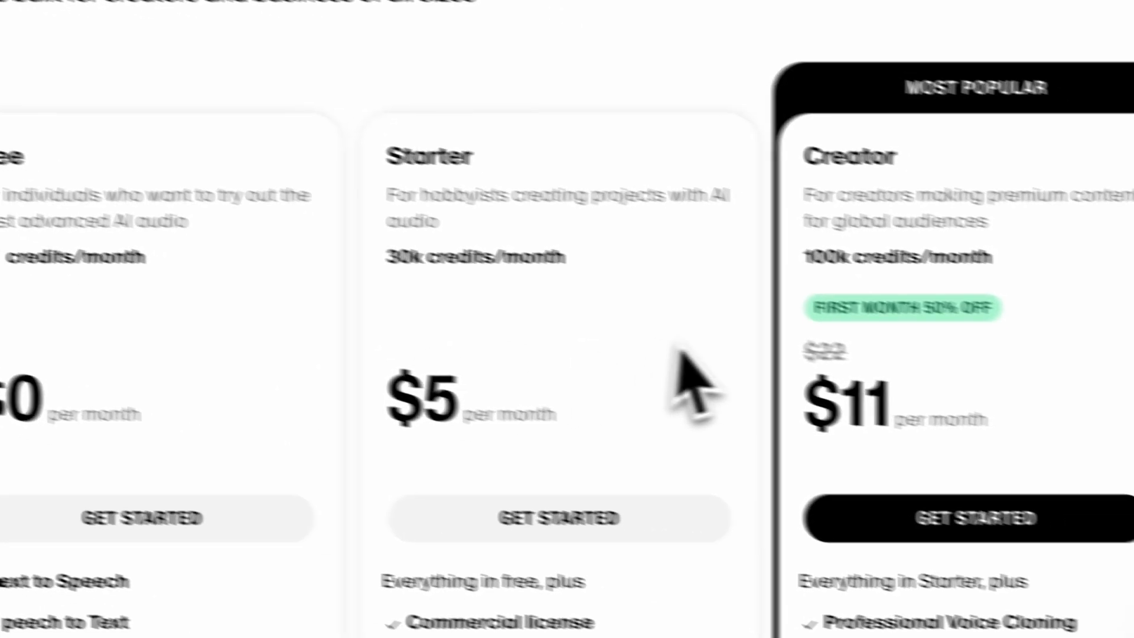
click(397, 40)
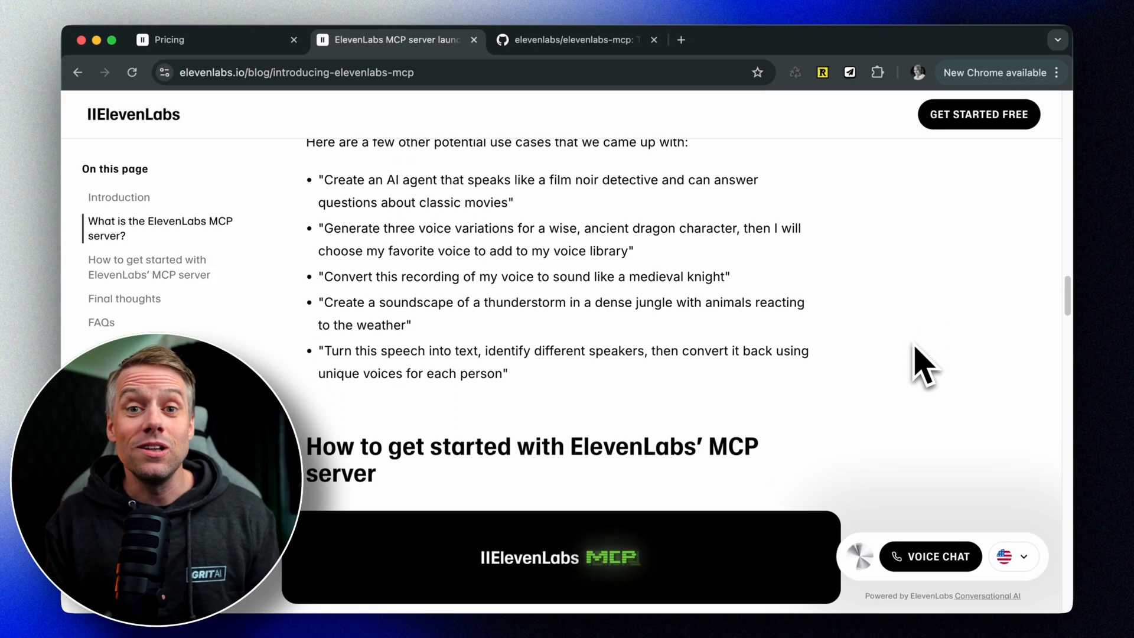
scroll(down, 3)
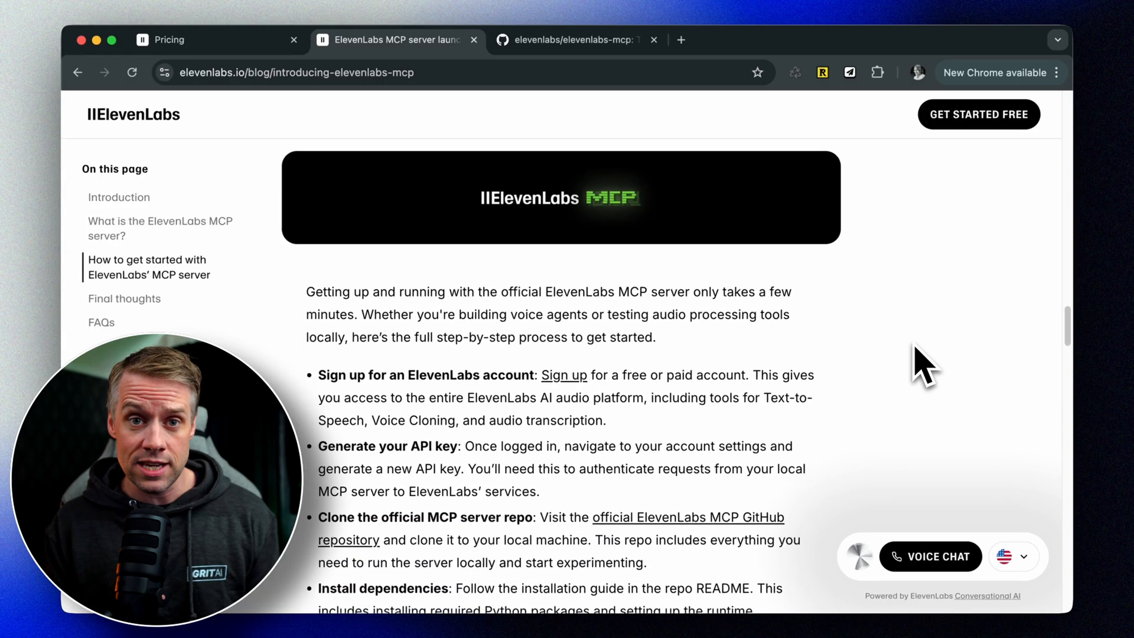
click(572, 40)
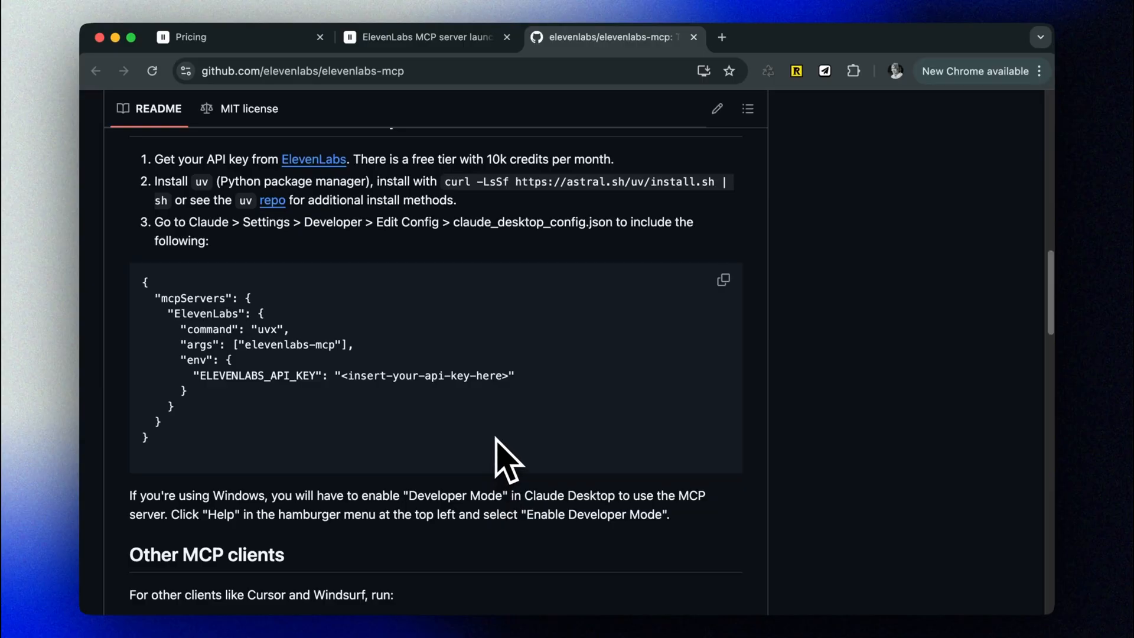
click(723, 280)
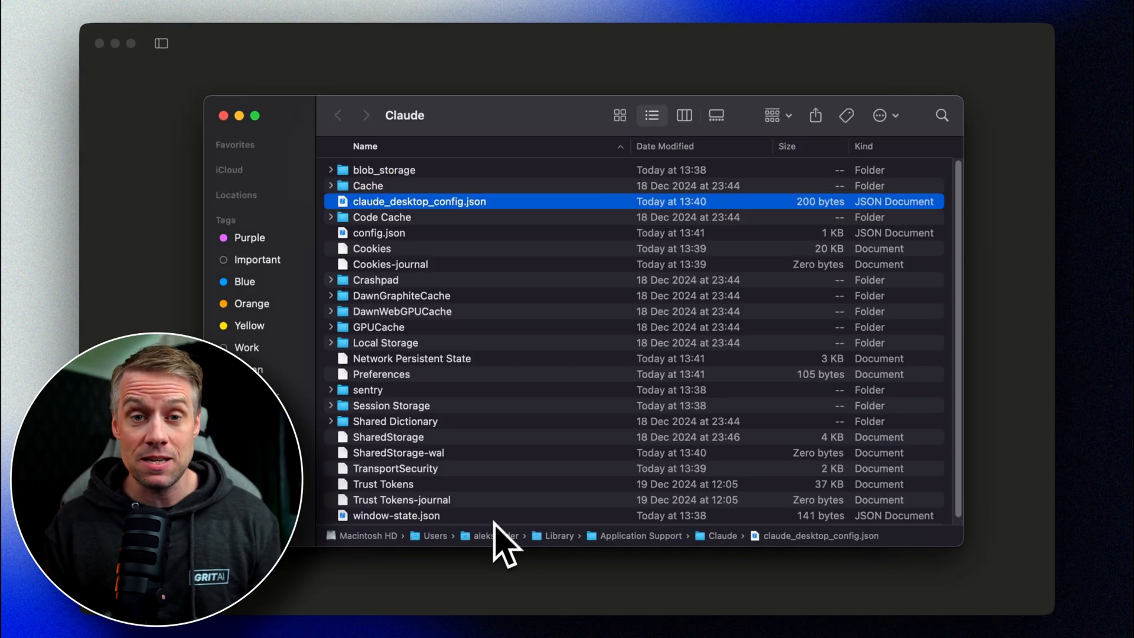
Open claude_desktop_config.json in another editor via Finder's Open With menu.
right_click(420, 201)
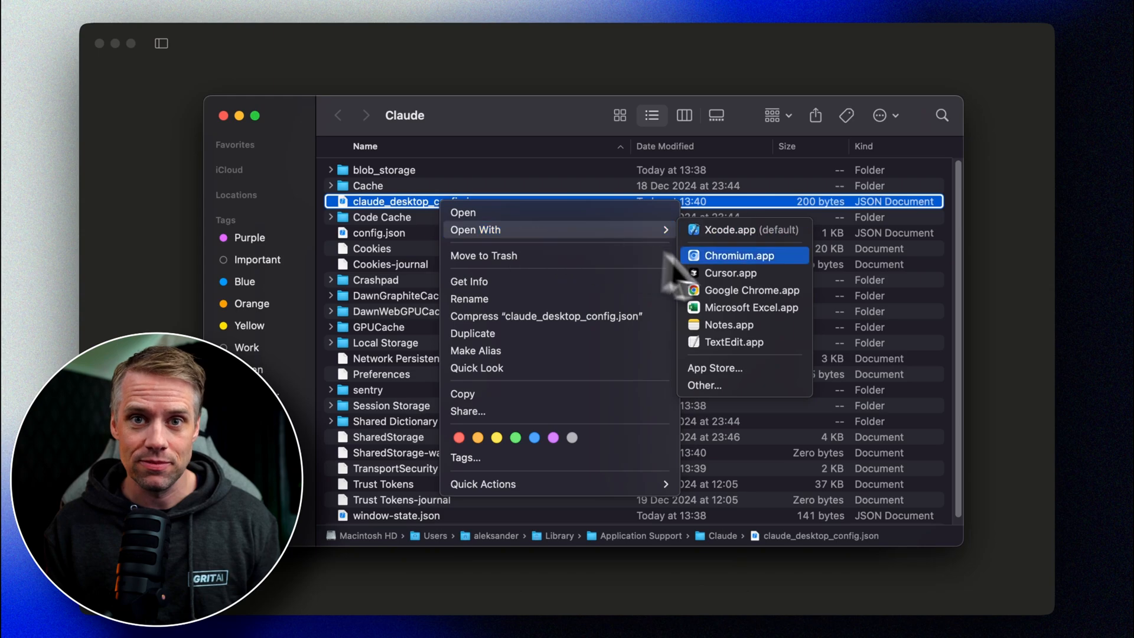
click(730, 273)
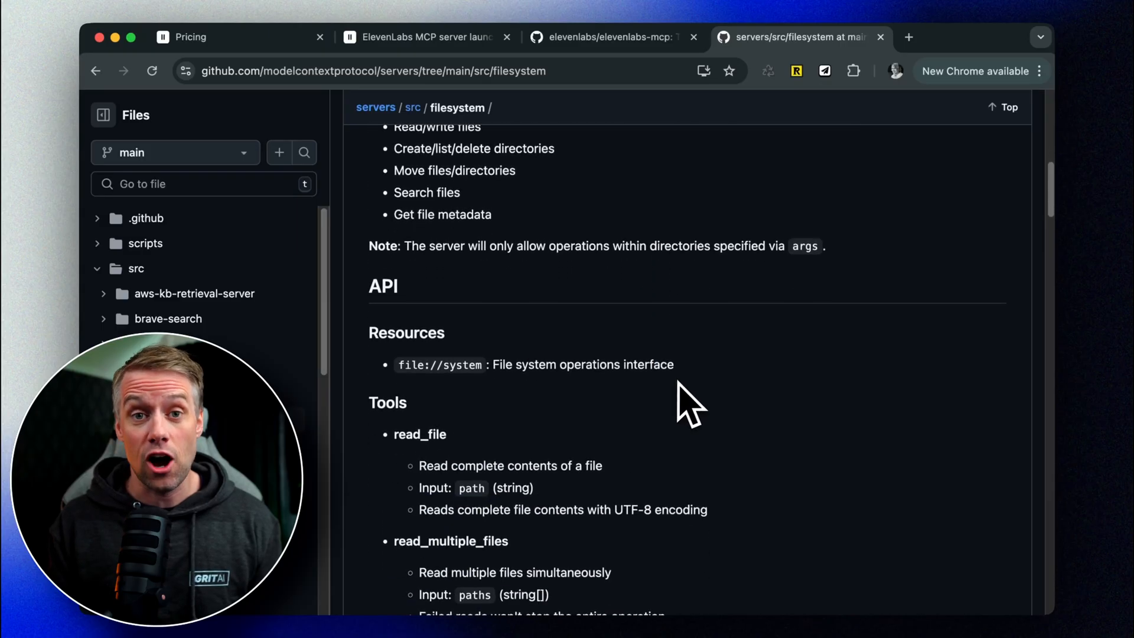
scroll(down, 3)
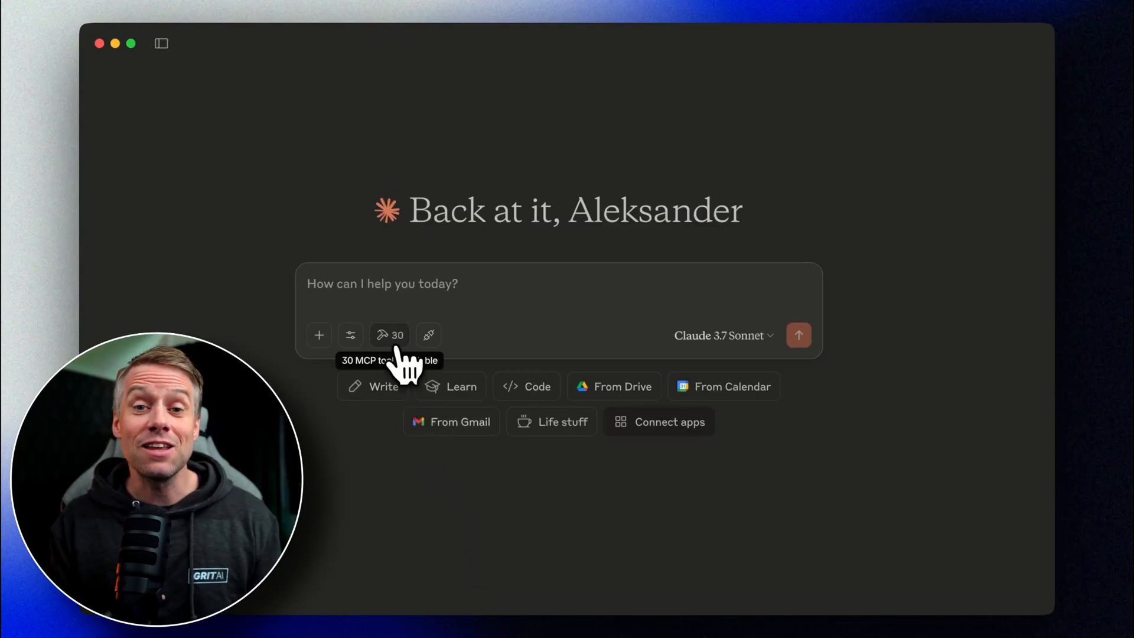
Browse the list of 30 available MCP tools, including the ElevenLabs ones.
click(390, 334)
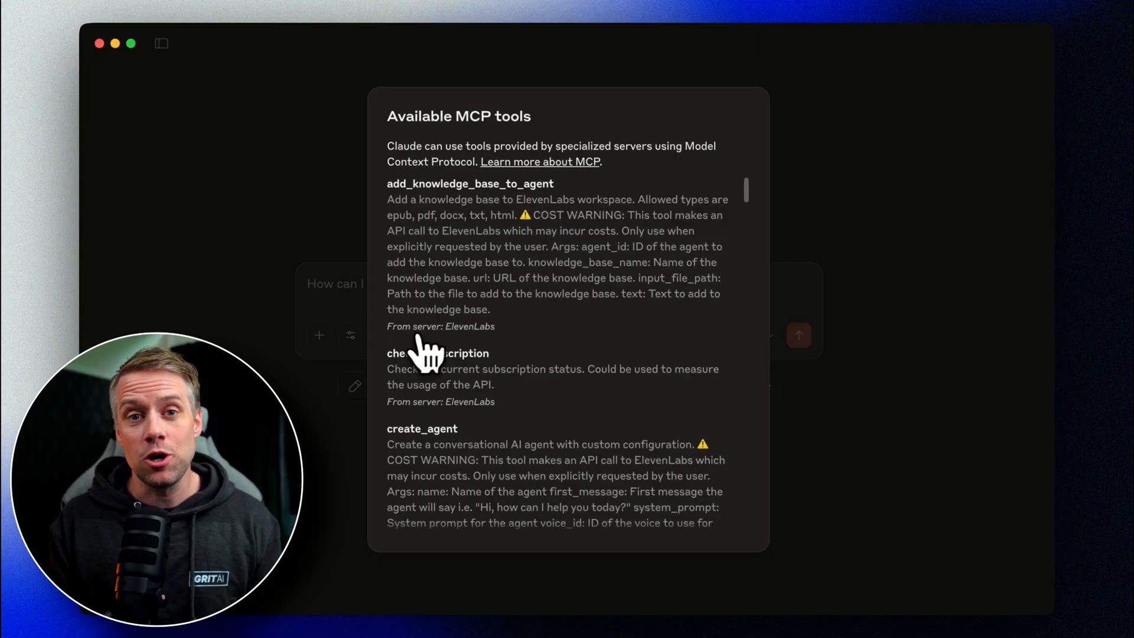
scroll(down, 3)
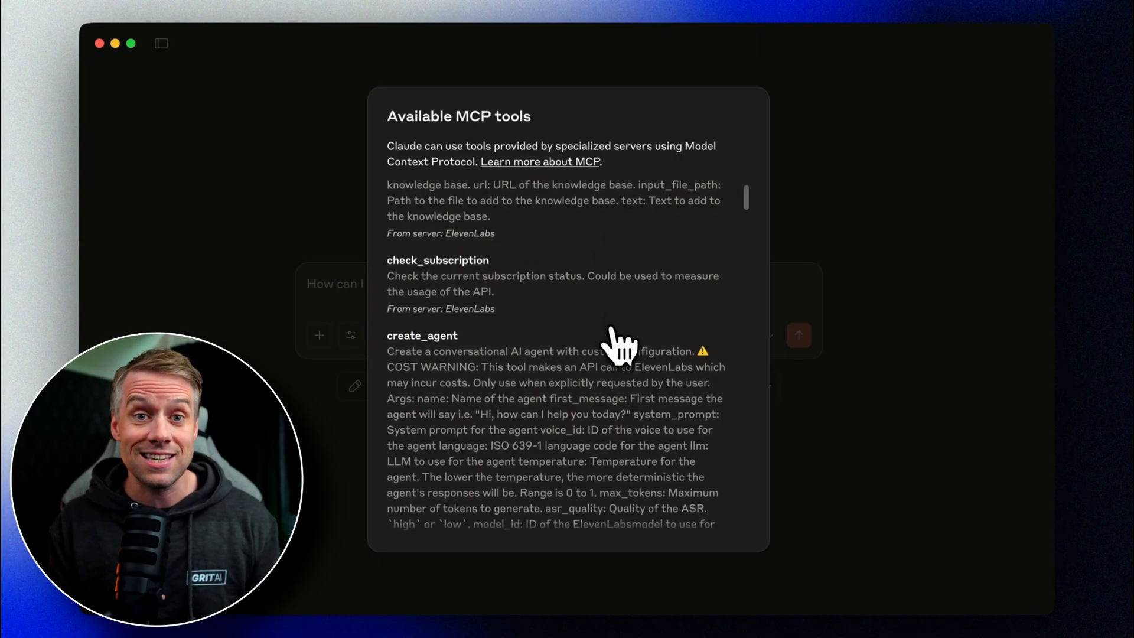
scroll(down, 3)
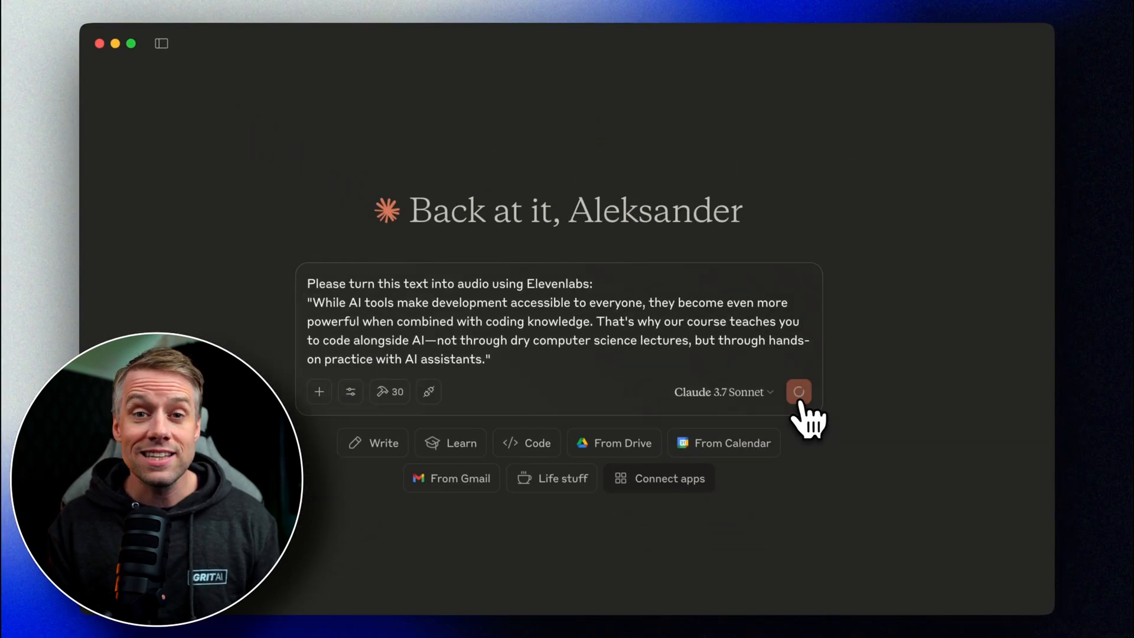
Send the text-to-audio request and allow the ElevenLabs text_to_speech tool to save the MP3.
click(799, 391)
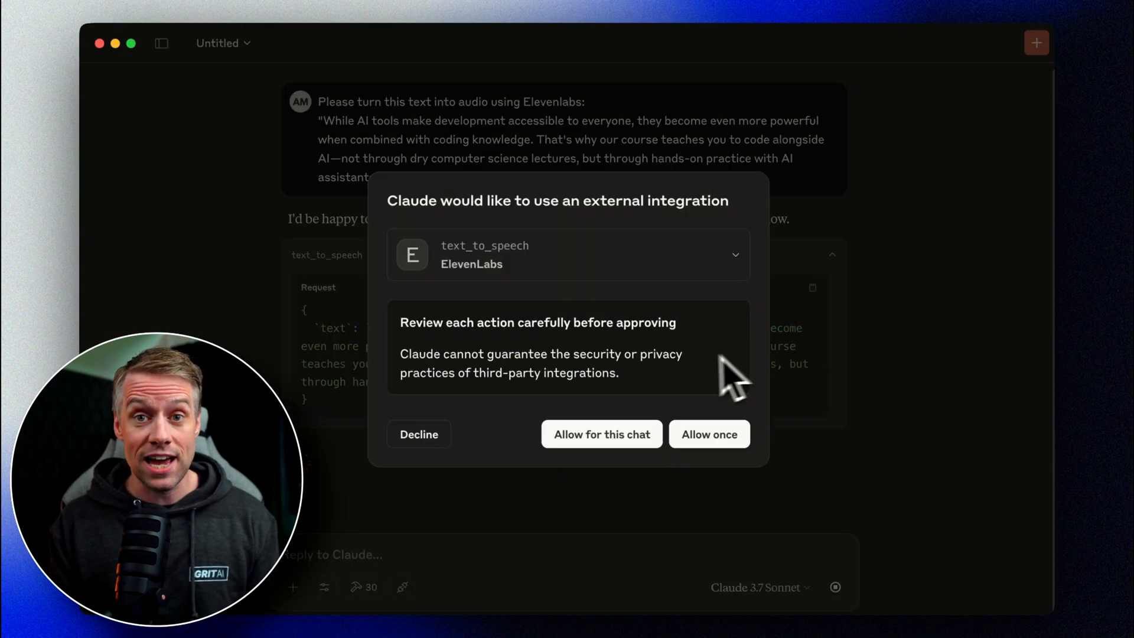
click(707, 433)
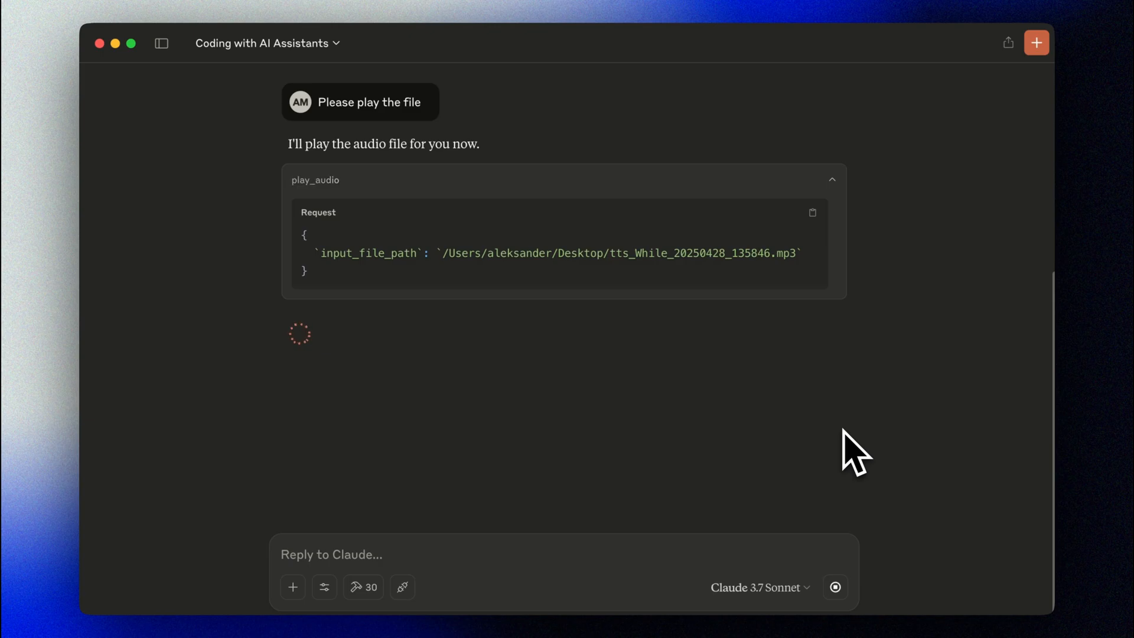
mouse_move(665, 467)
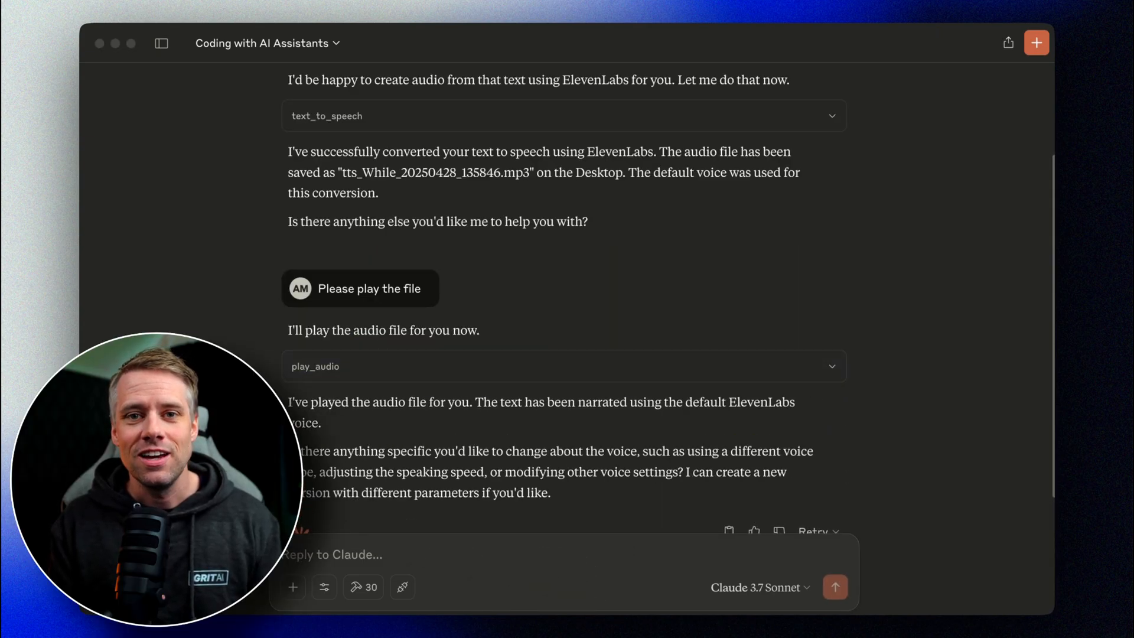
scroll(down, 3)
text(Hey - can you tell me what voices I have access to in elevenlanbs?)
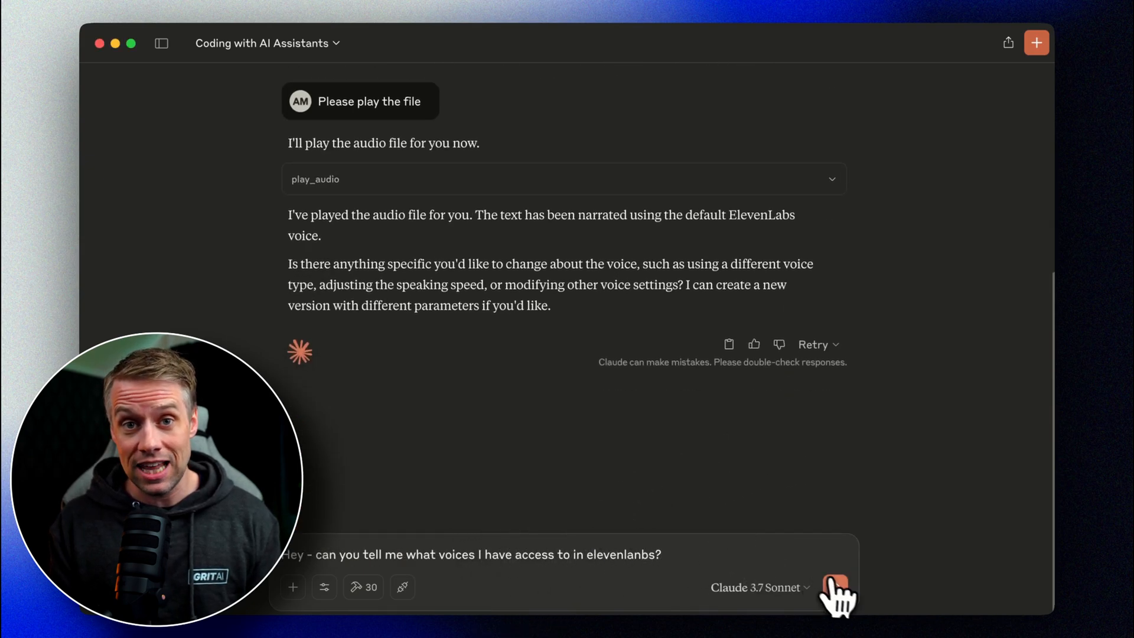
Ask which ElevenLabs voices exist, then have the passage voiced with Aleks Full Voice Clone.
click(834, 587)
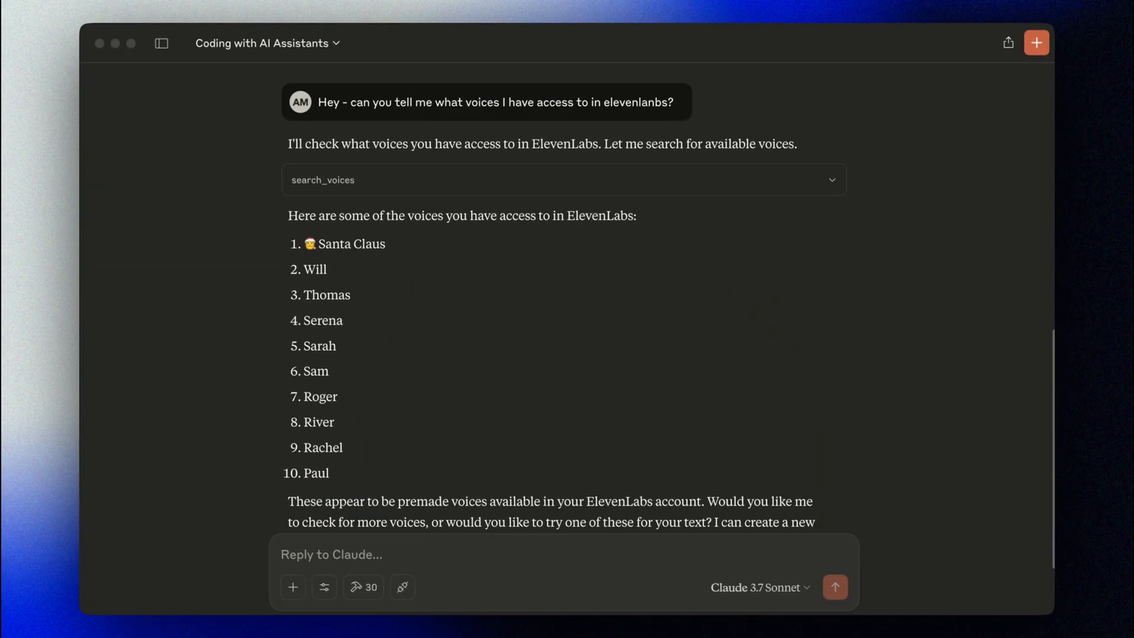
scroll(down, 3)
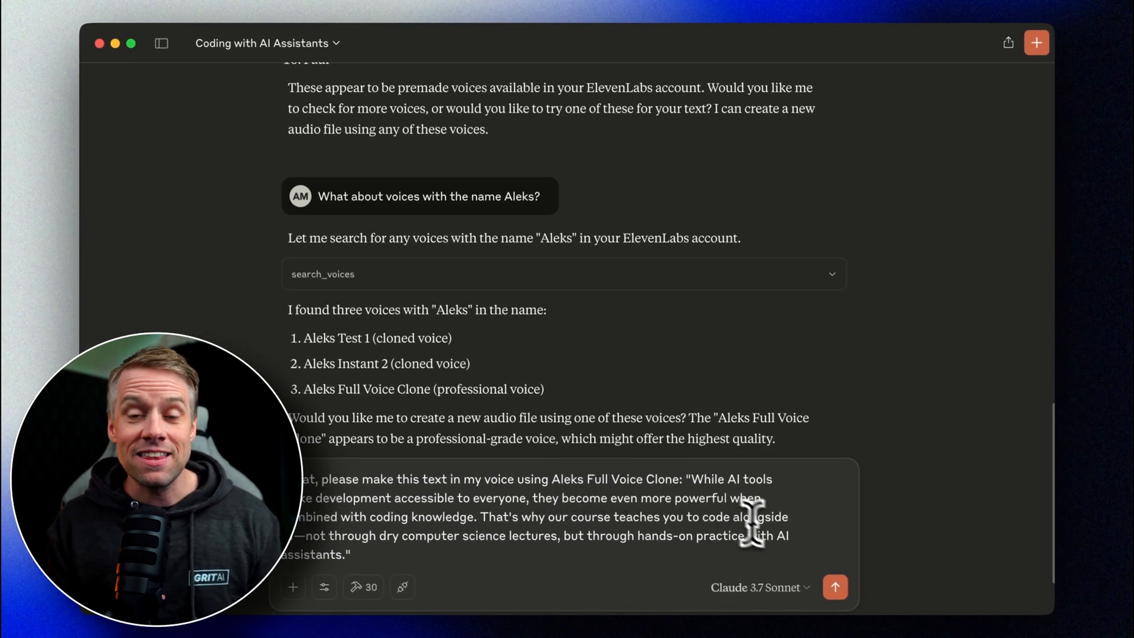
click(834, 587)
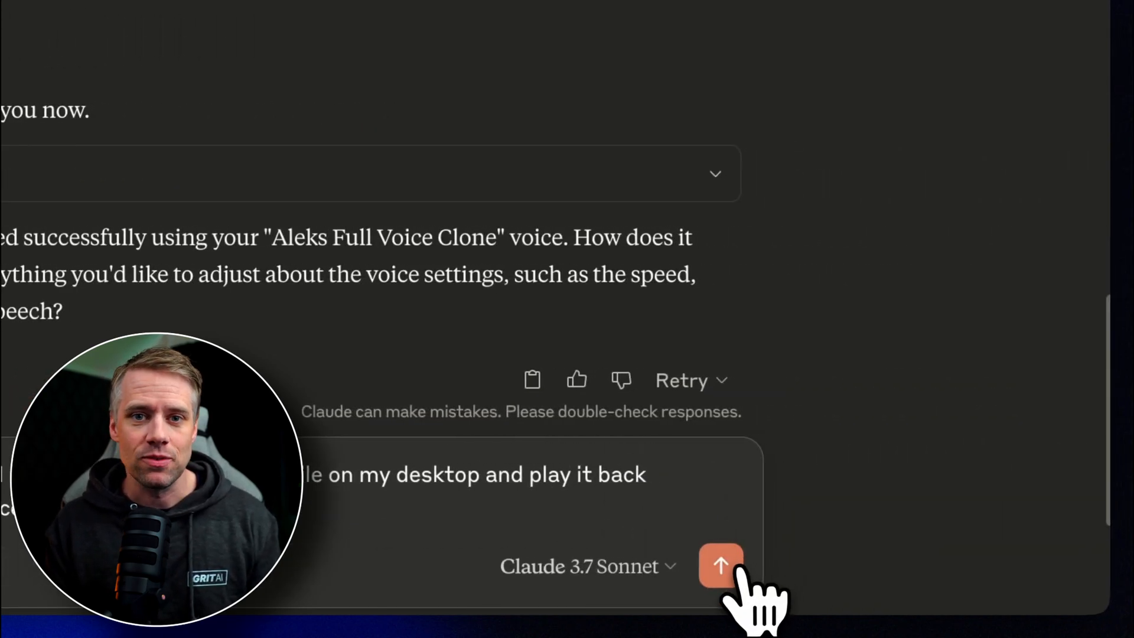
Send the Santa Claus voice replay request and allow the ElevenLabs transcription tool to run.
click(720, 566)
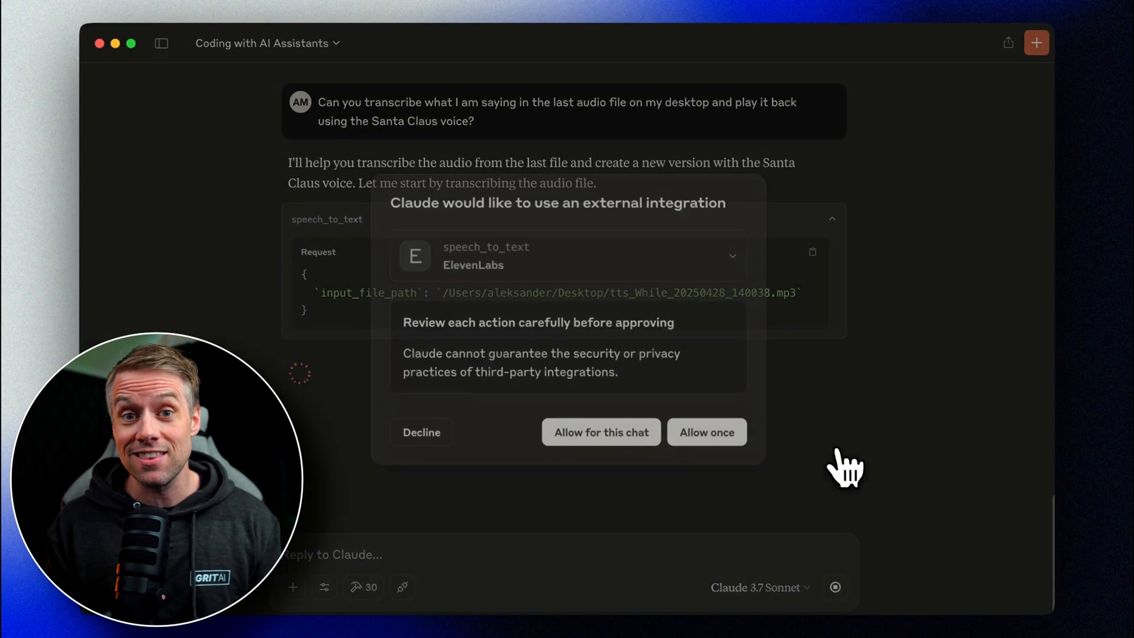
click(602, 432)
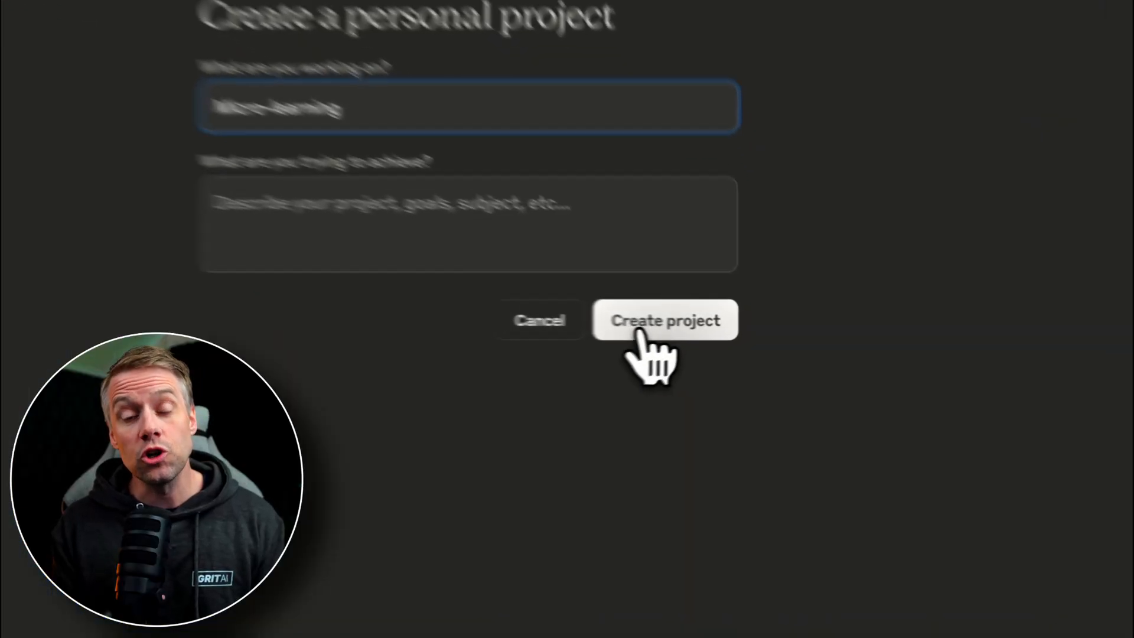
Create the Micro-learning project, review the pasted research/script/audio instructions, and save them.
click(664, 320)
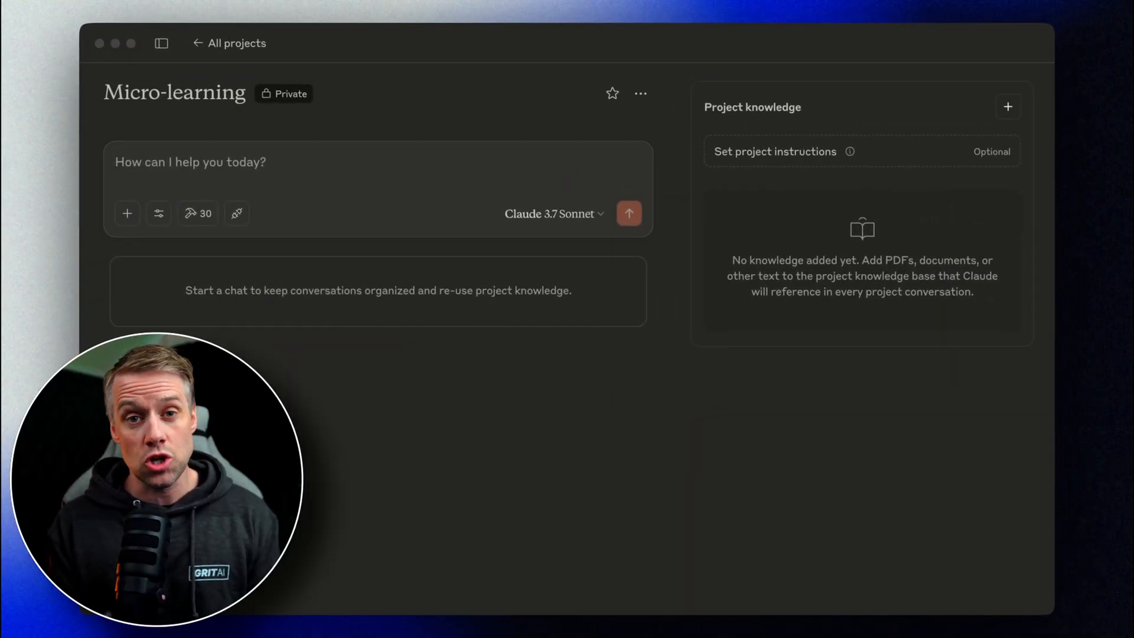
click(774, 151)
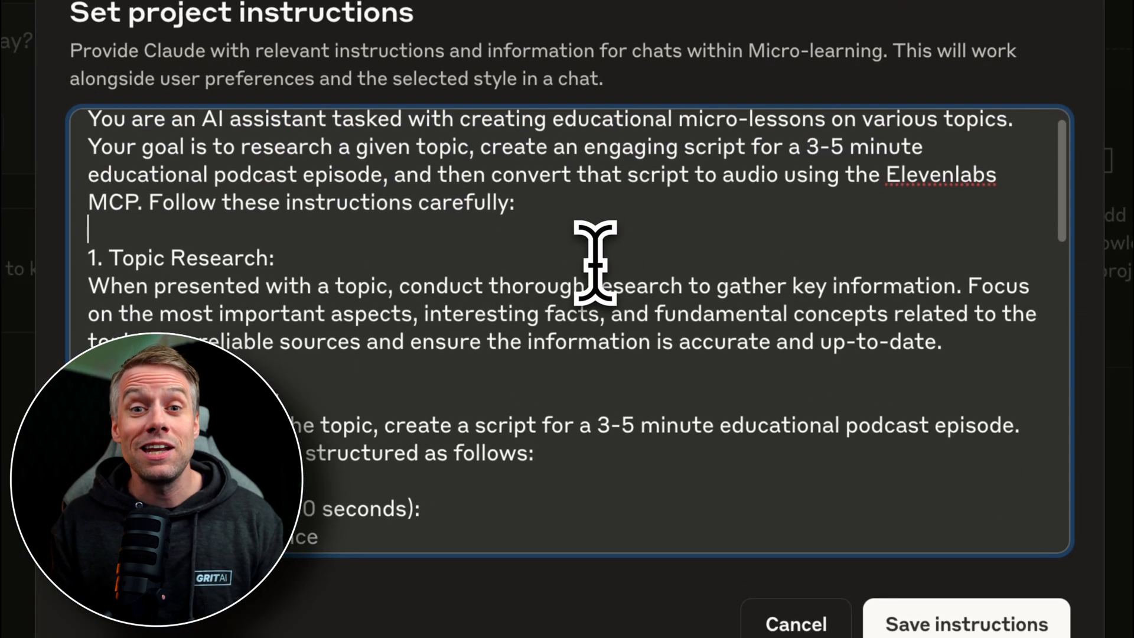
scroll(down, 3)
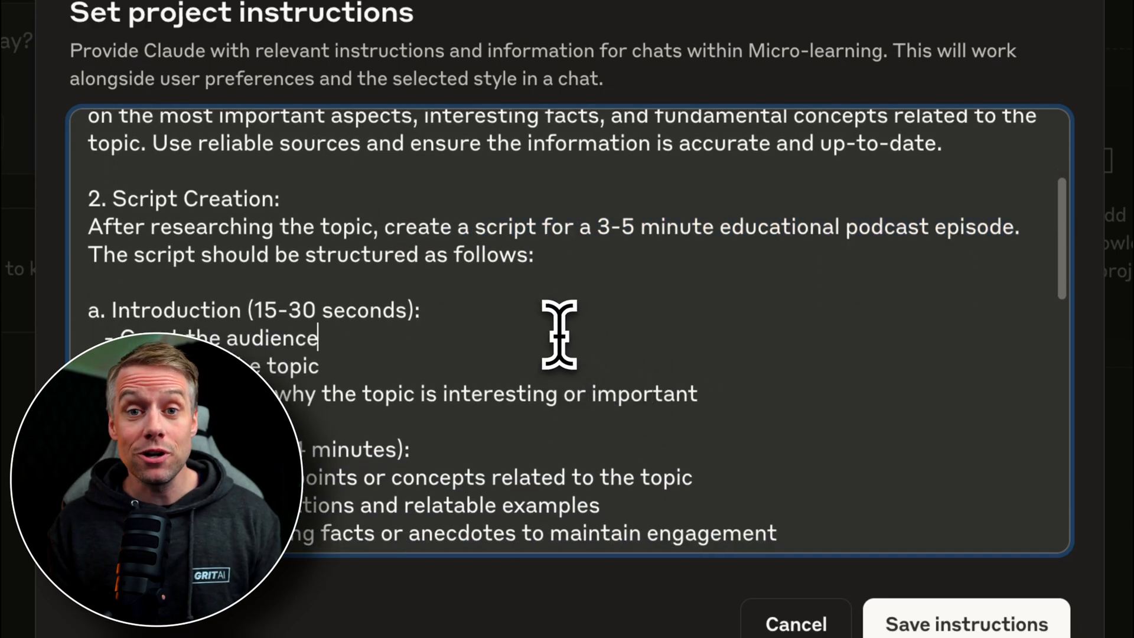
scroll(down, 3)
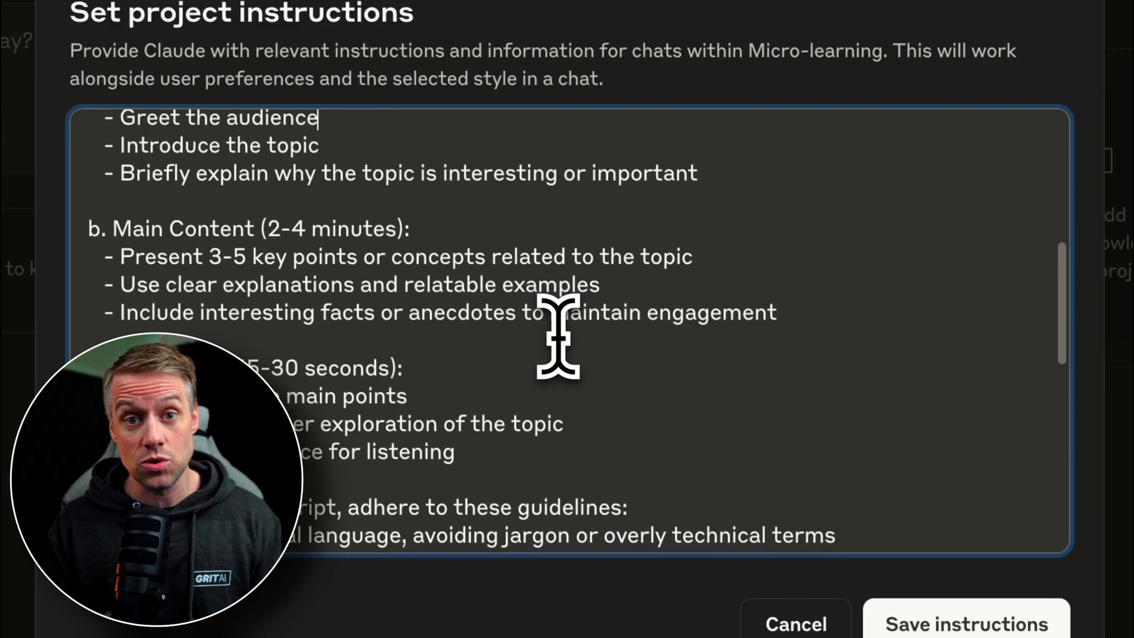
scroll(down, 3)
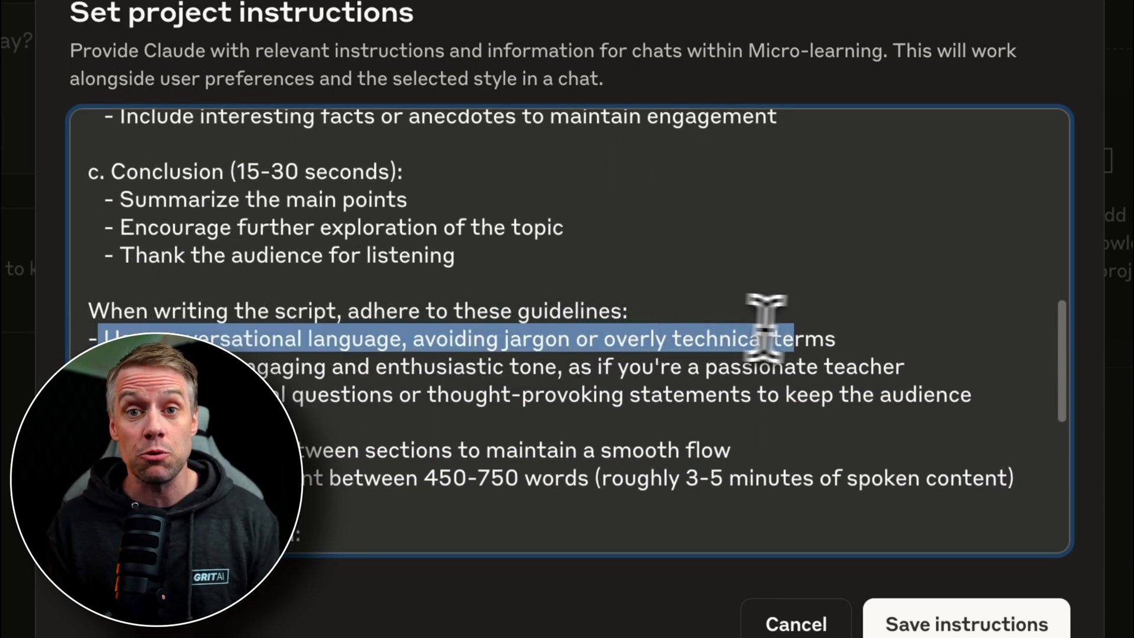
scroll(down, 3)
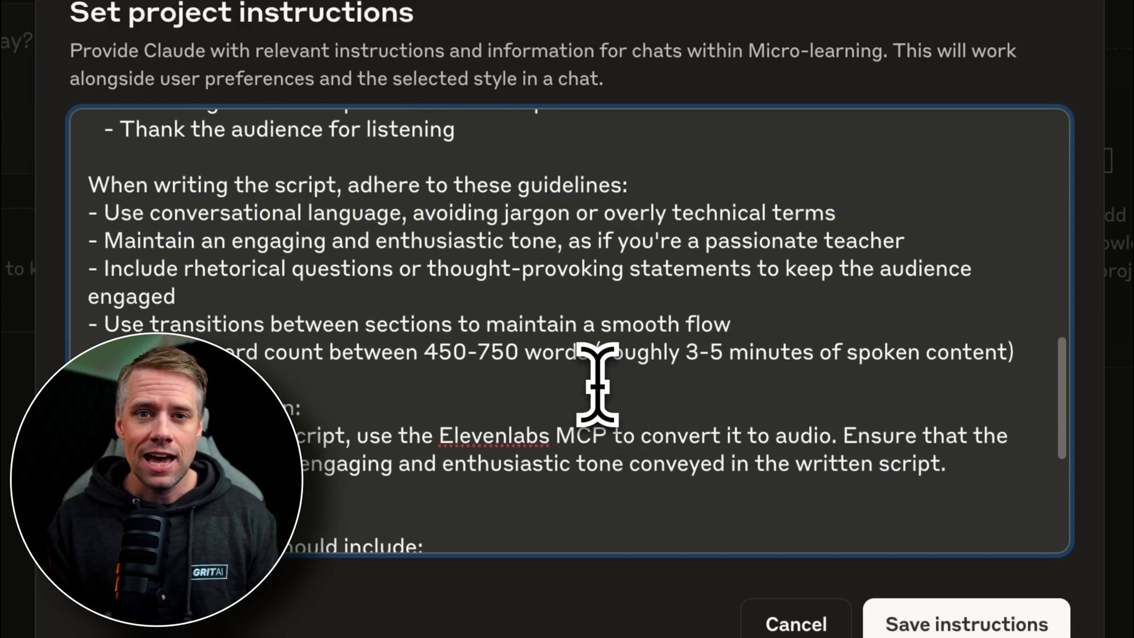
scroll(down, 3)
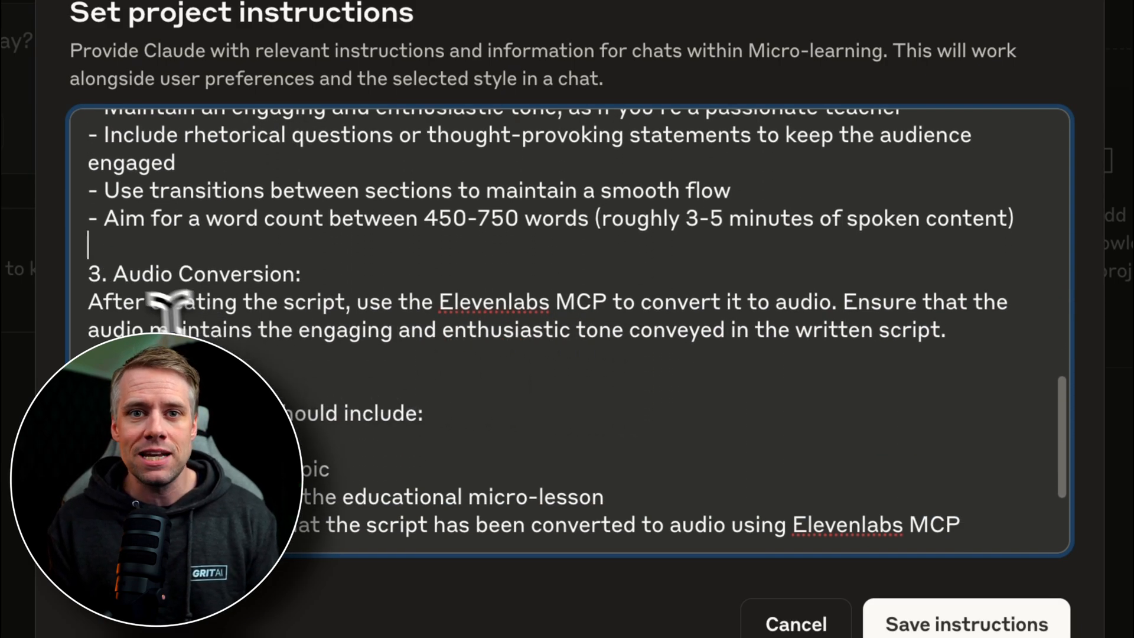
drag(116, 301, 831, 301)
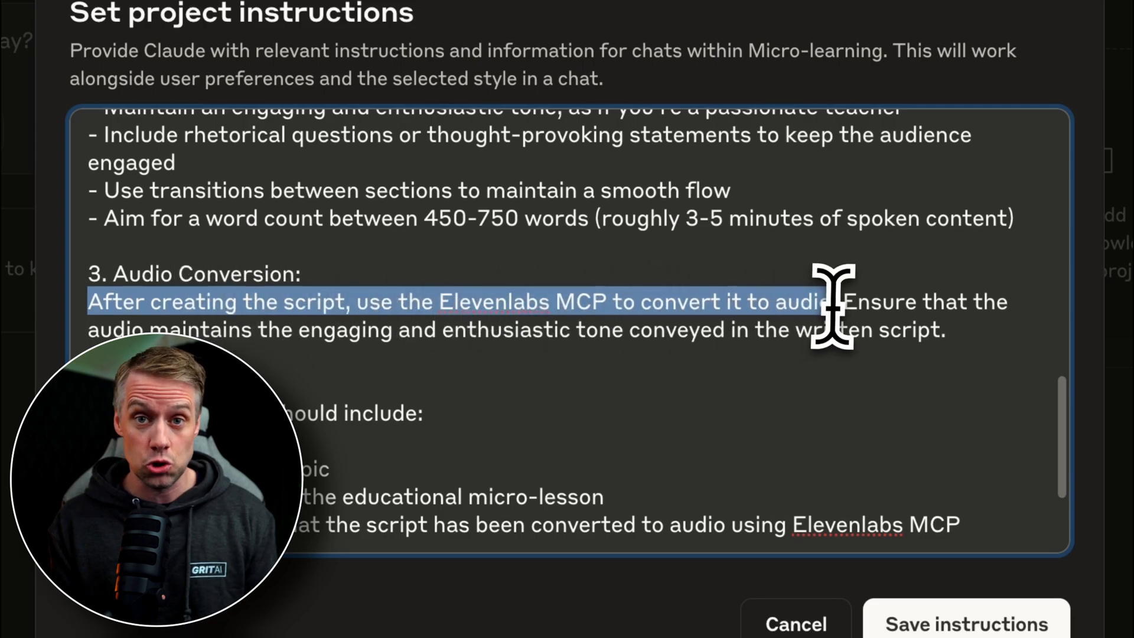
click(734, 391)
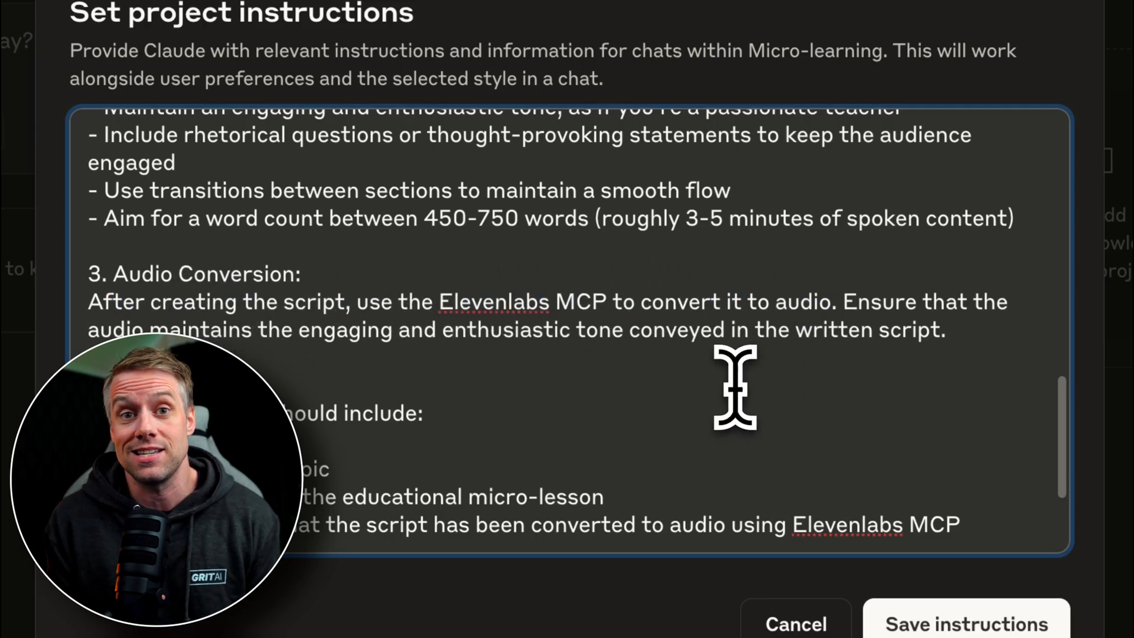
click(965, 624)
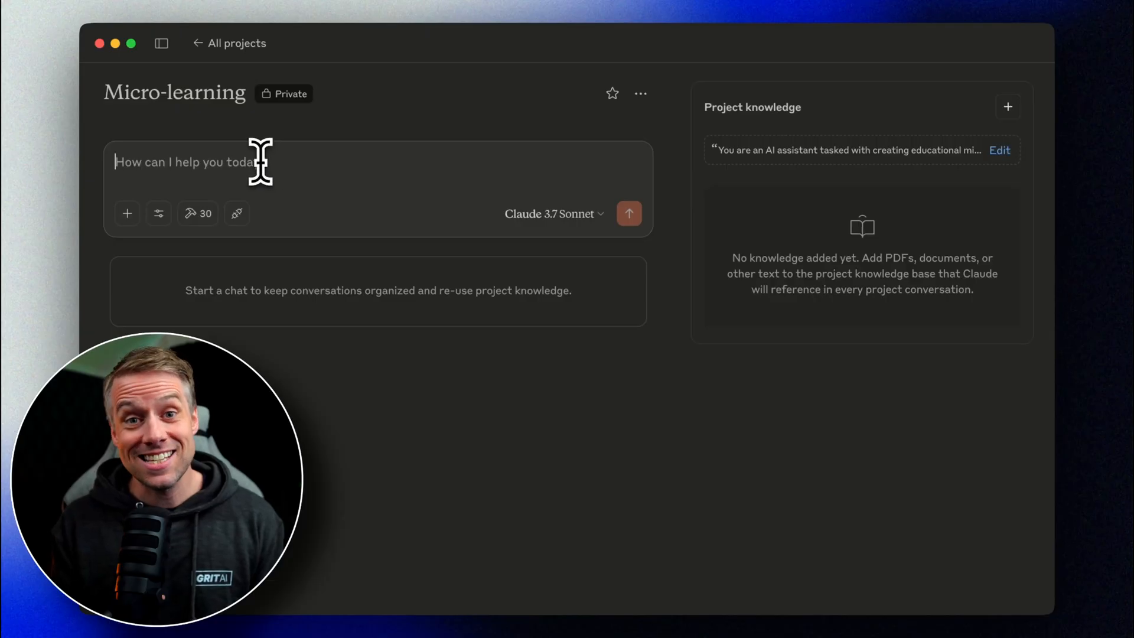
Request 'A Basic introduction to Quantum computing' and follow the generated script and text_to_speech call.
text(A Basic introduction to Quantum computing)
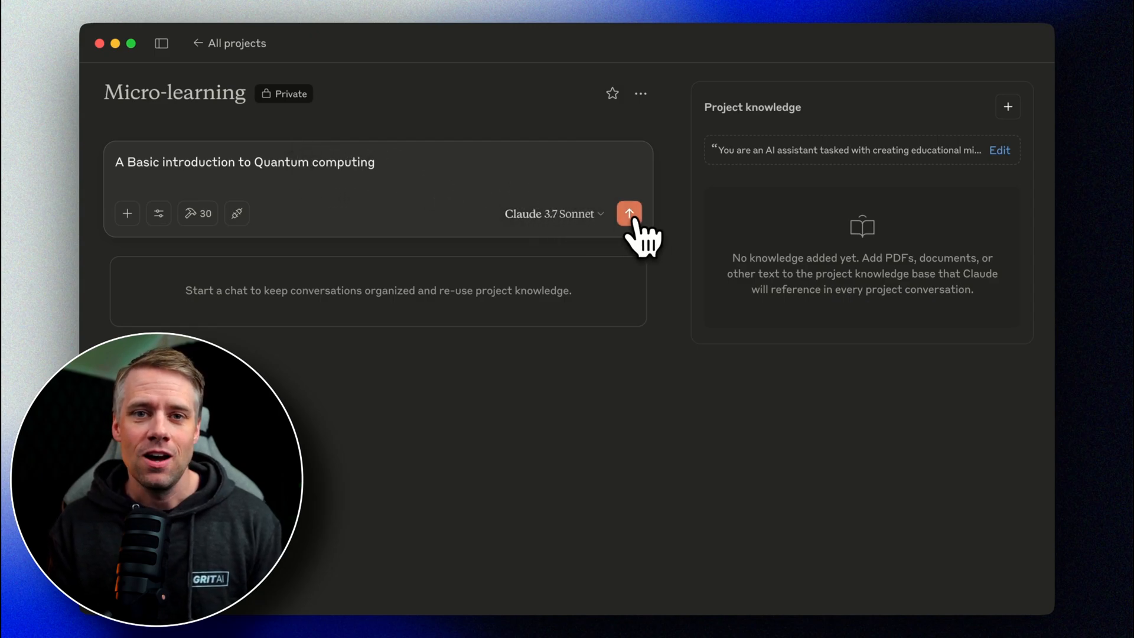
click(629, 213)
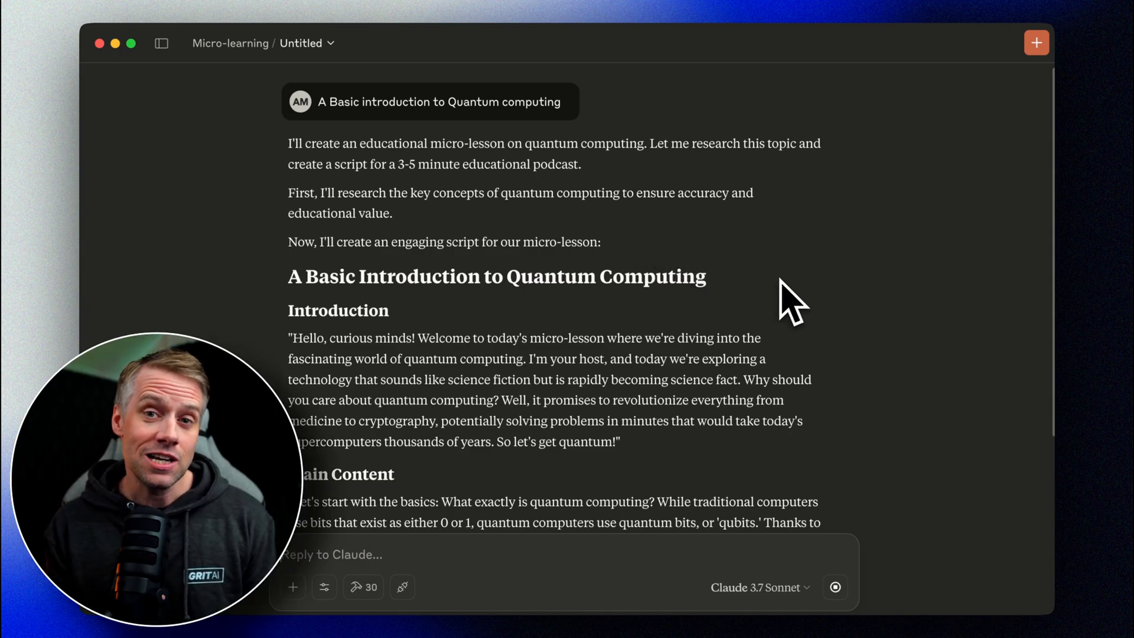
scroll(down, 3)
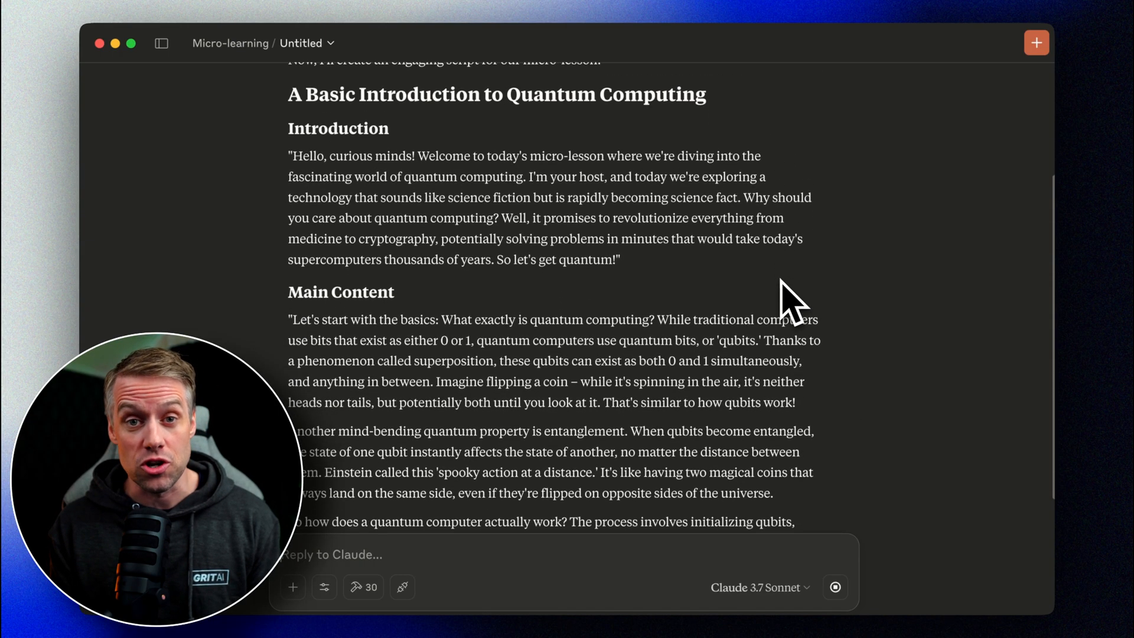
scroll(down, 3)
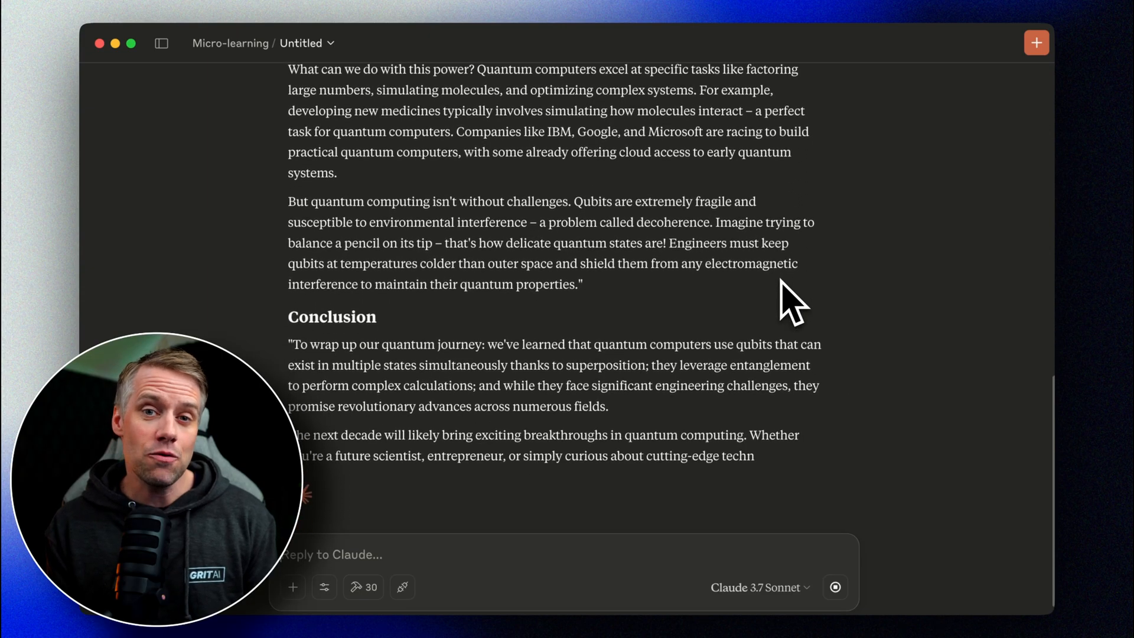
scroll(down, 3)
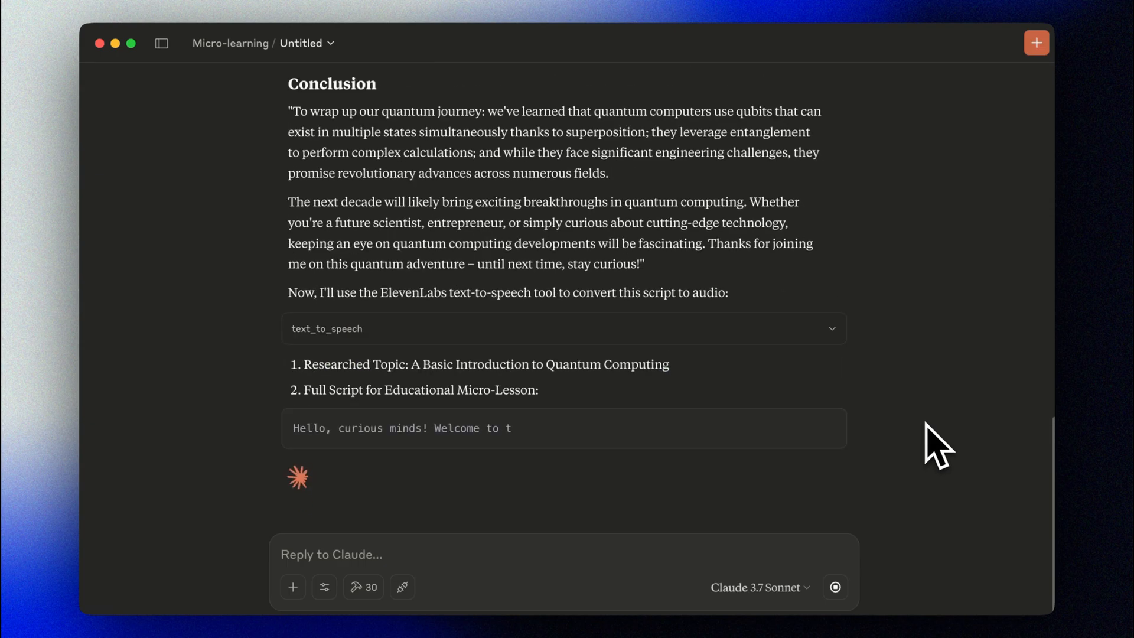
scroll(down, 3)
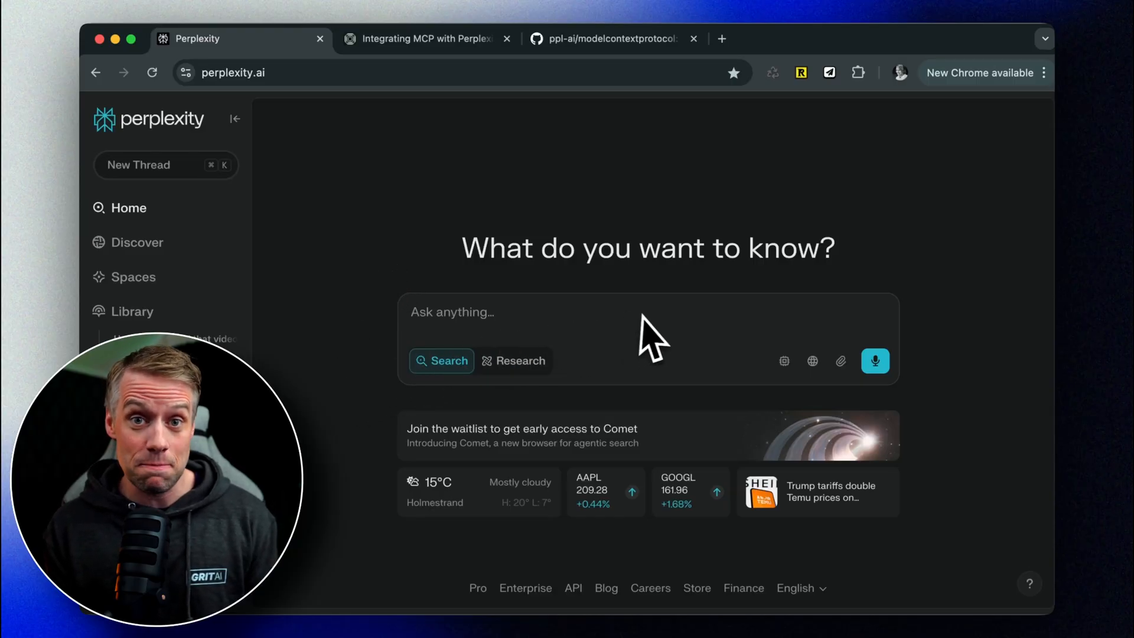
Read the Perplexity Ask MCP Server README down to its claude_desktop_config.json setup section.
click(425, 38)
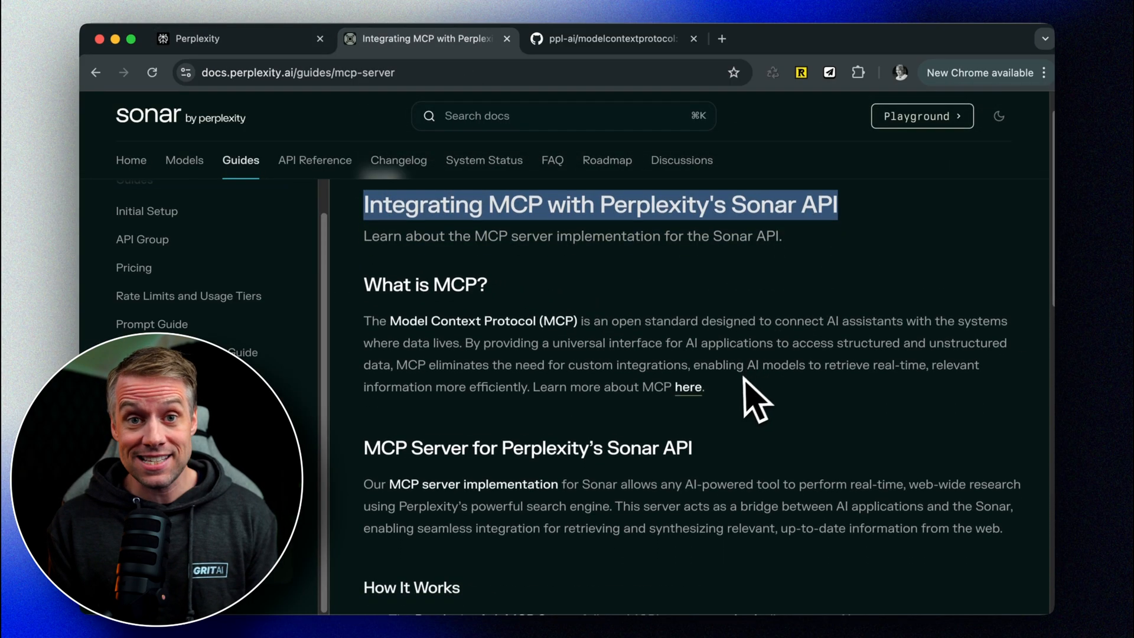
scroll(down, 3)
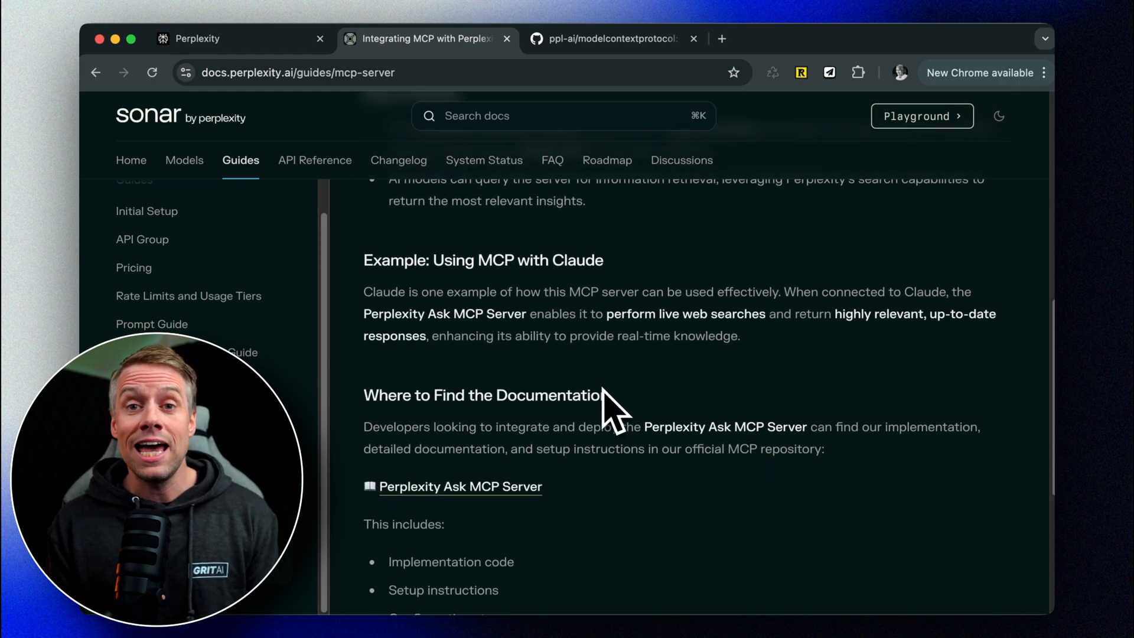
scroll(down, 3)
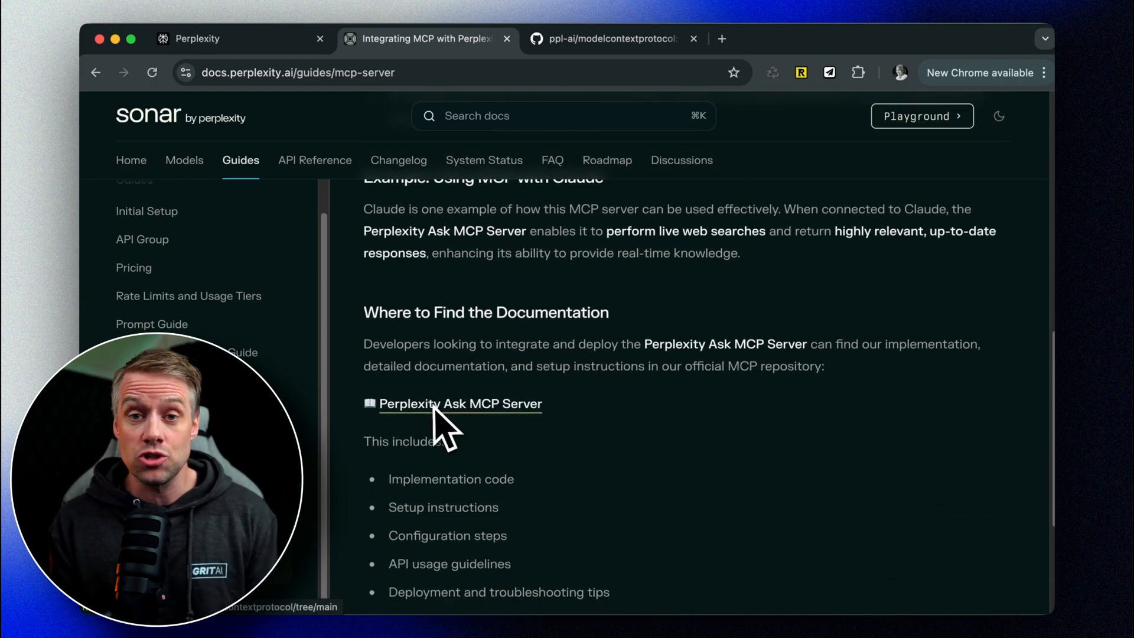
click(459, 404)
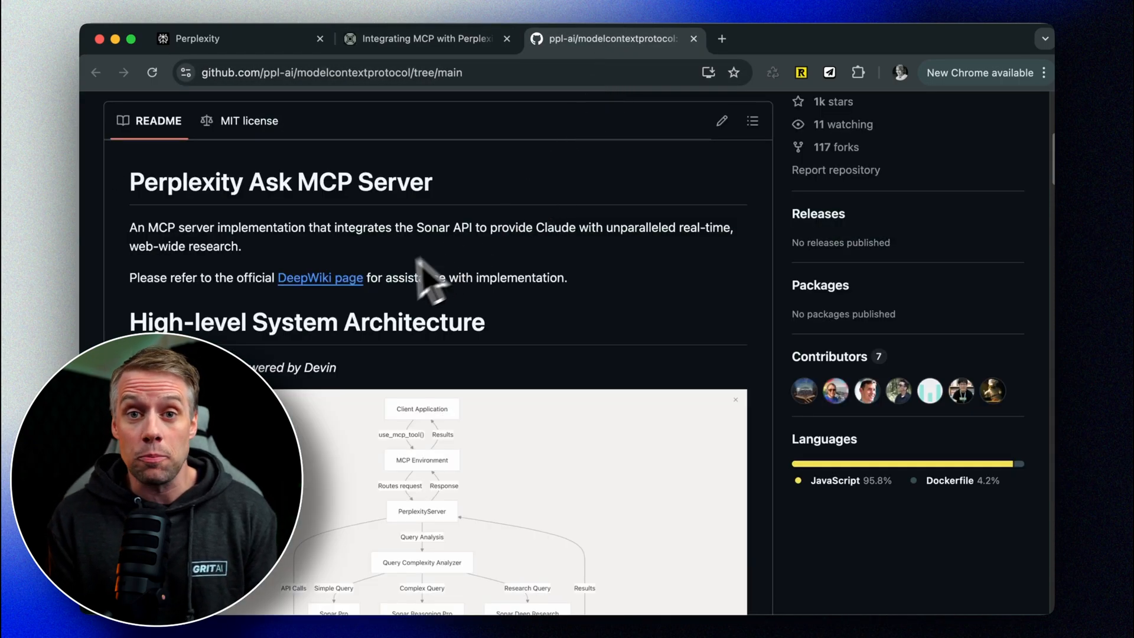
mouse_move(528, 304)
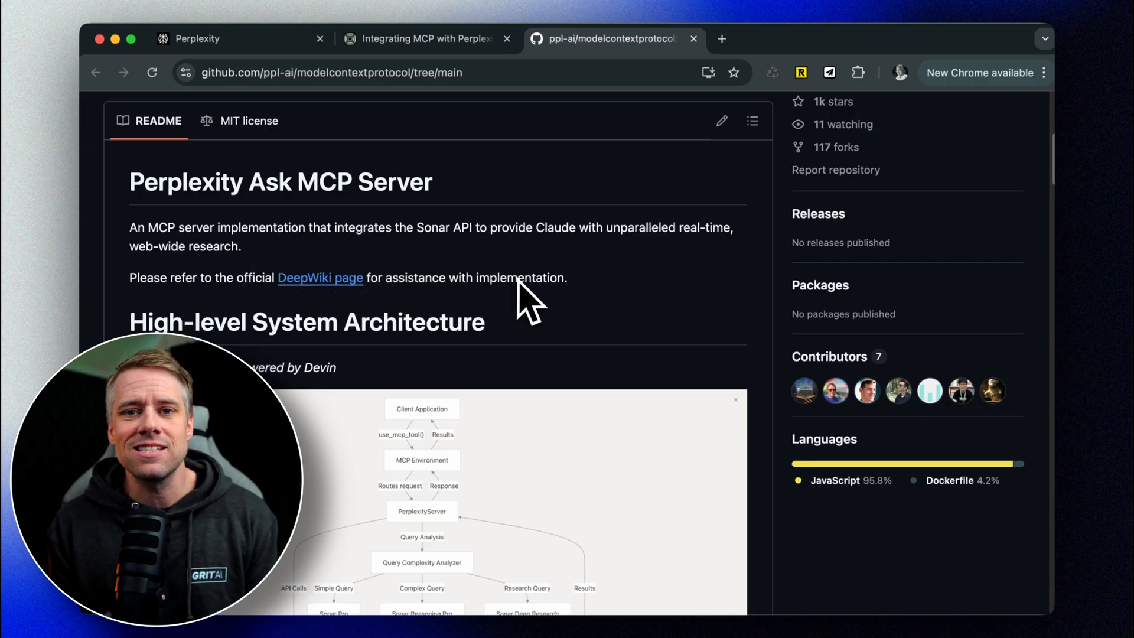
scroll(down, 3)
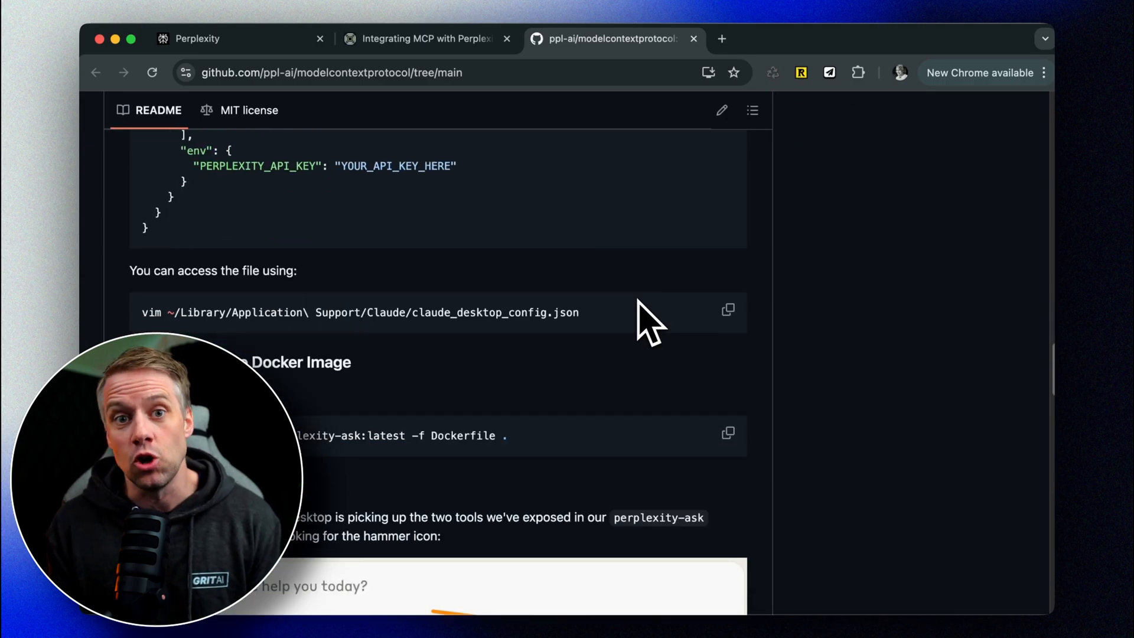
scroll(down, 3)
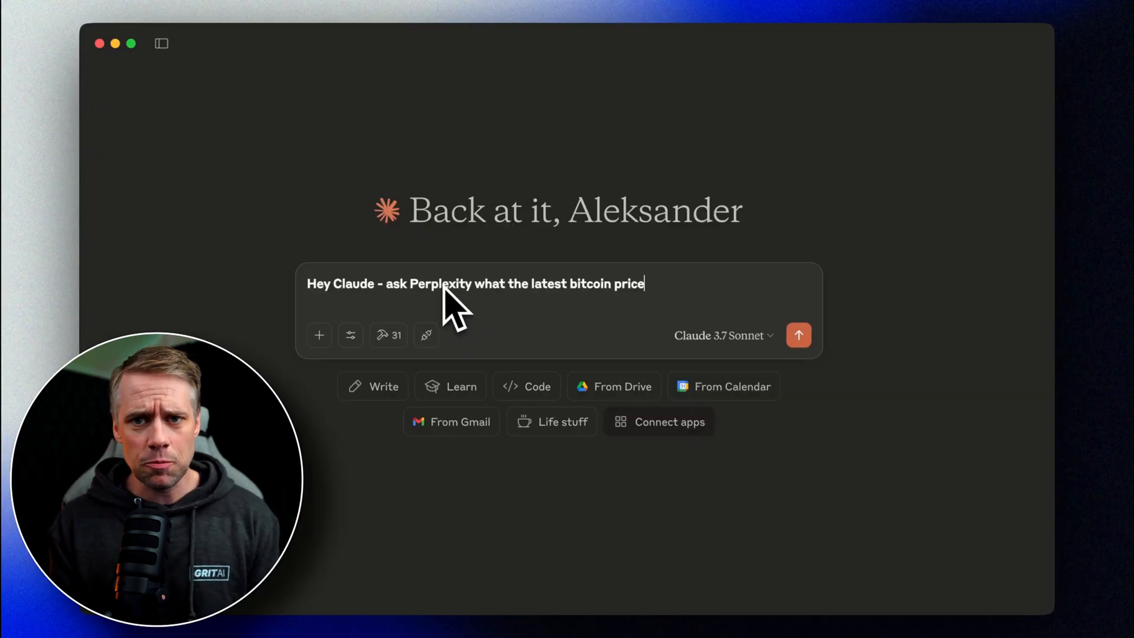
Send the bitcoin-price question to Perplexity, then bring up the project instructions for editing.
click(798, 334)
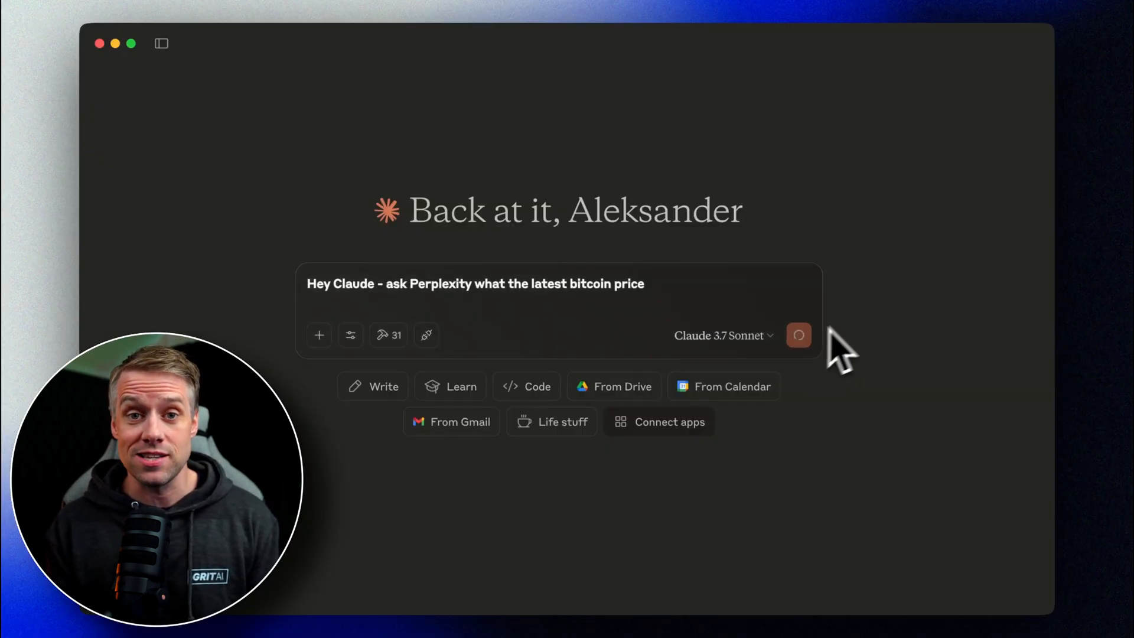
click(799, 334)
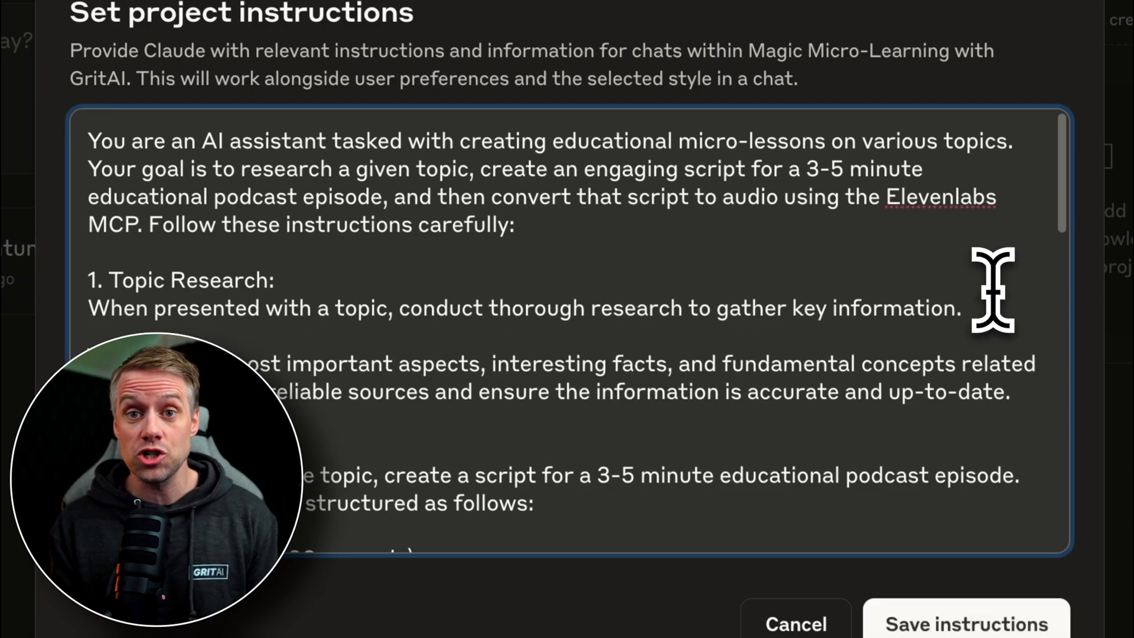
Add 'Use the Perplexity MCP to research the latest information on the topic' under Topic Research and save.
text(Use the Perplexity MCP to research the latest information on the topic before making the)
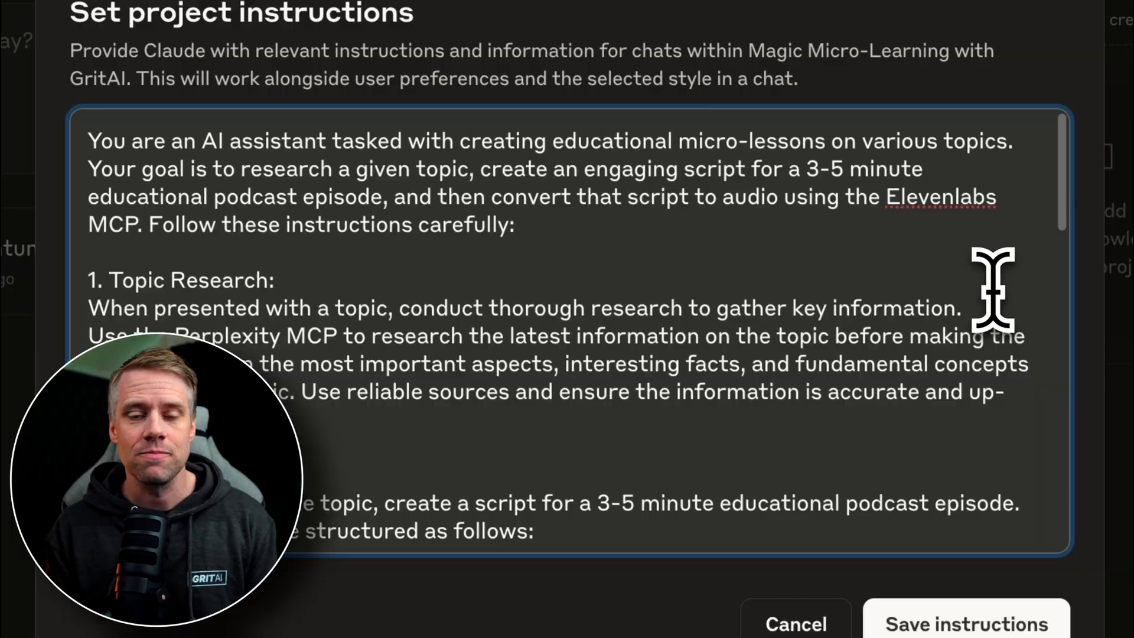
click(965, 623)
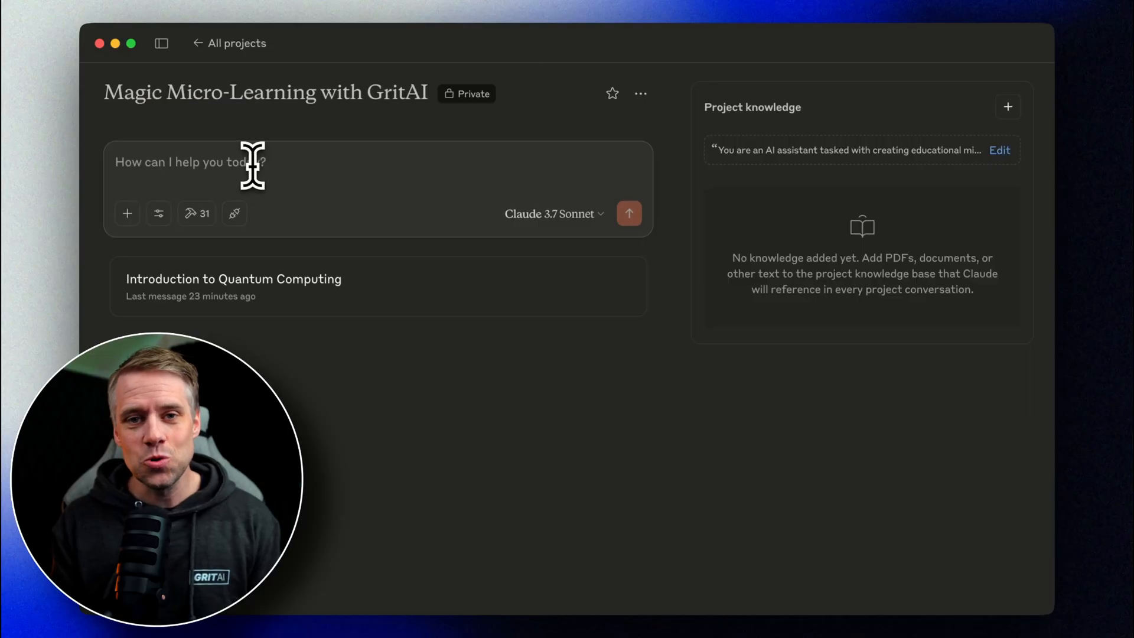
Request an easy introduction micro-lesson on global trade conflicts and tariff wars.
text(An introduction to the ongoing global trade conflicts and tariff wars. Make it easy to understand.)
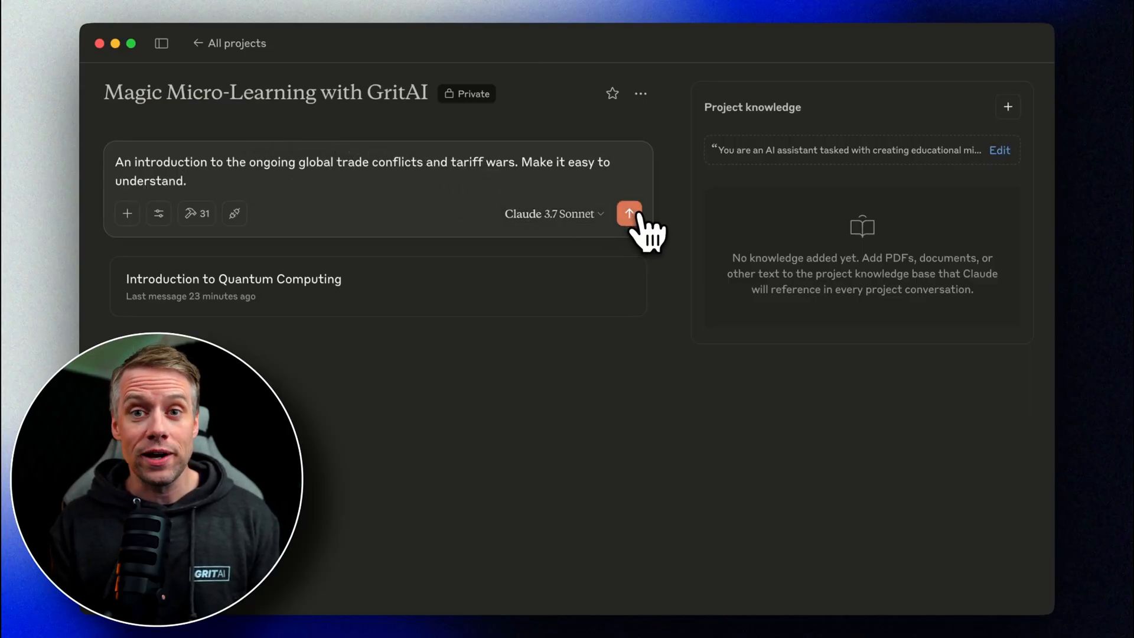
click(628, 214)
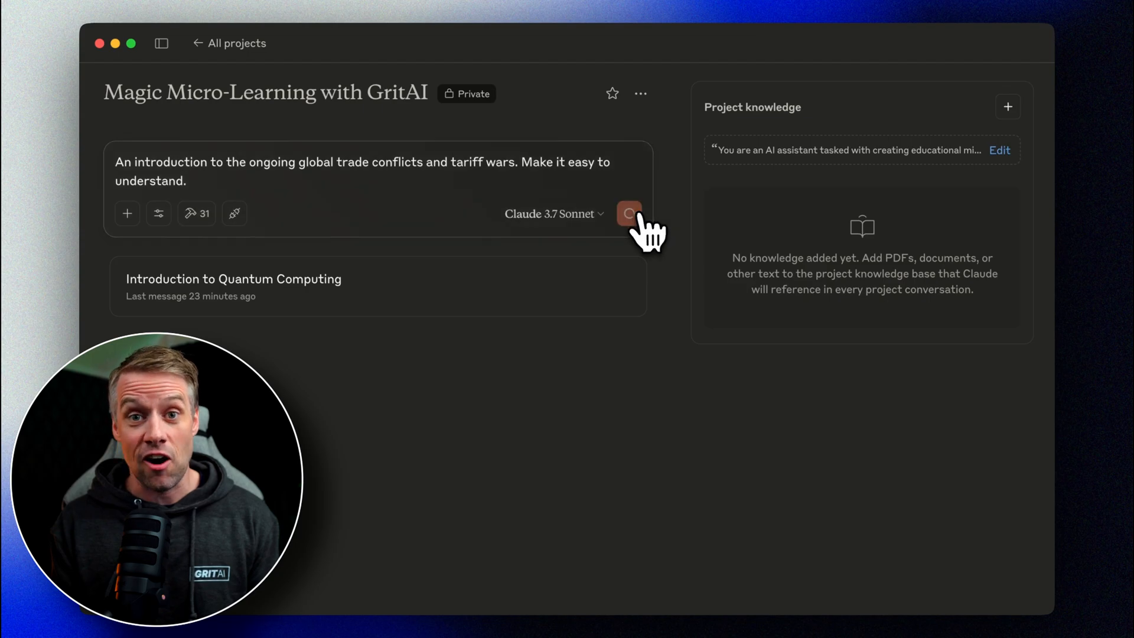
click(629, 214)
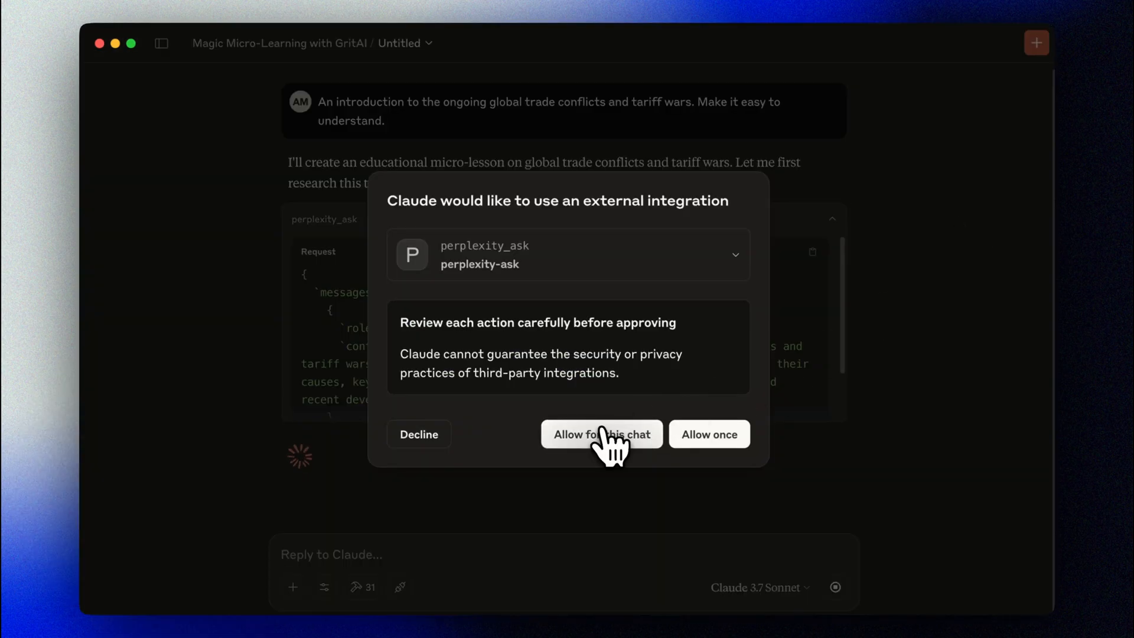
Allow Perplexity and ElevenLabs for this chat and review the generated trade-tariffs script.
click(601, 433)
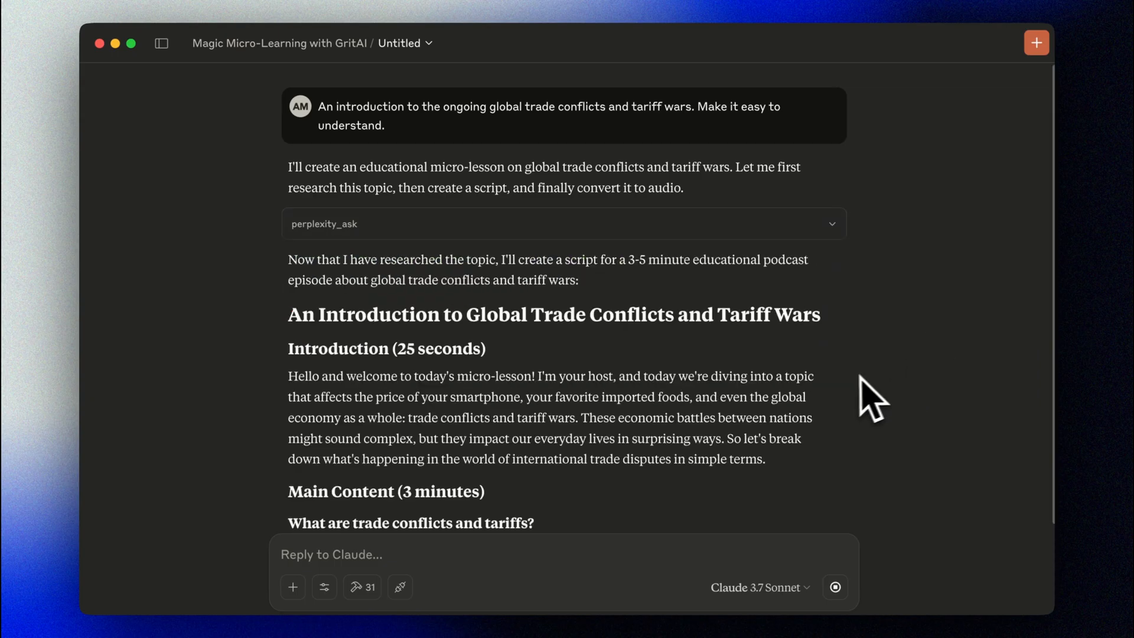
scroll(down, 3)
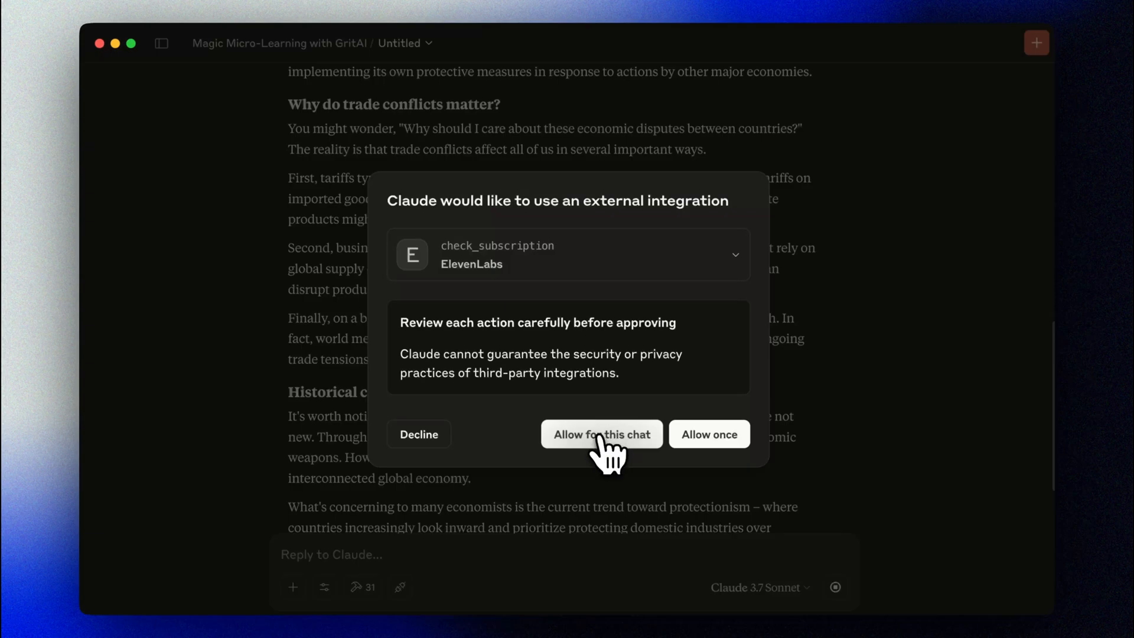
click(602, 434)
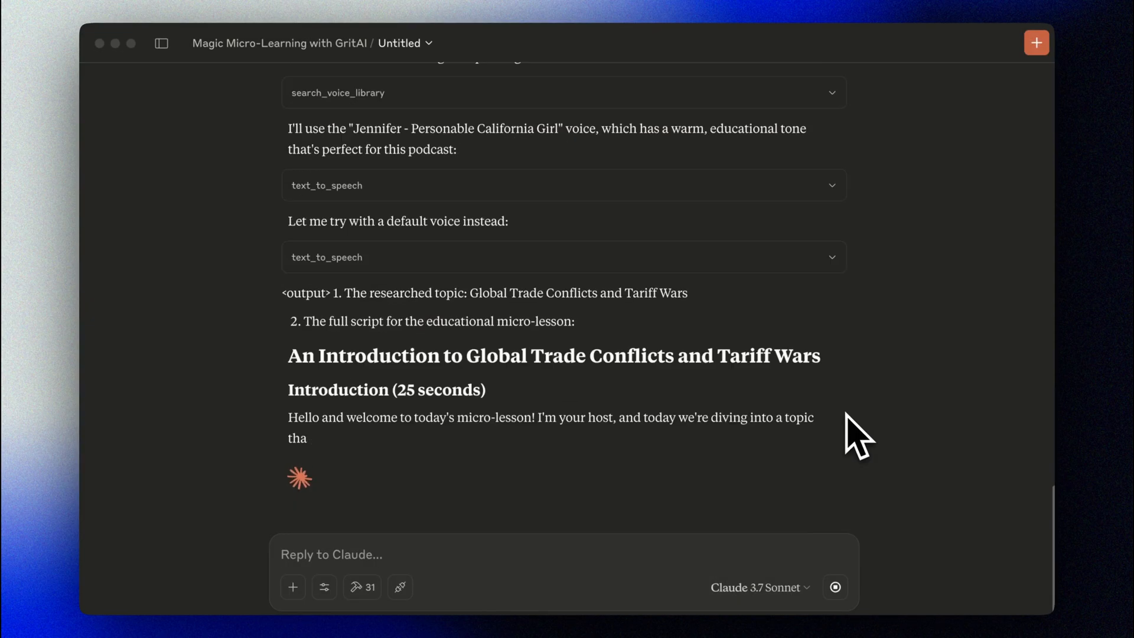
scroll(down, 3)
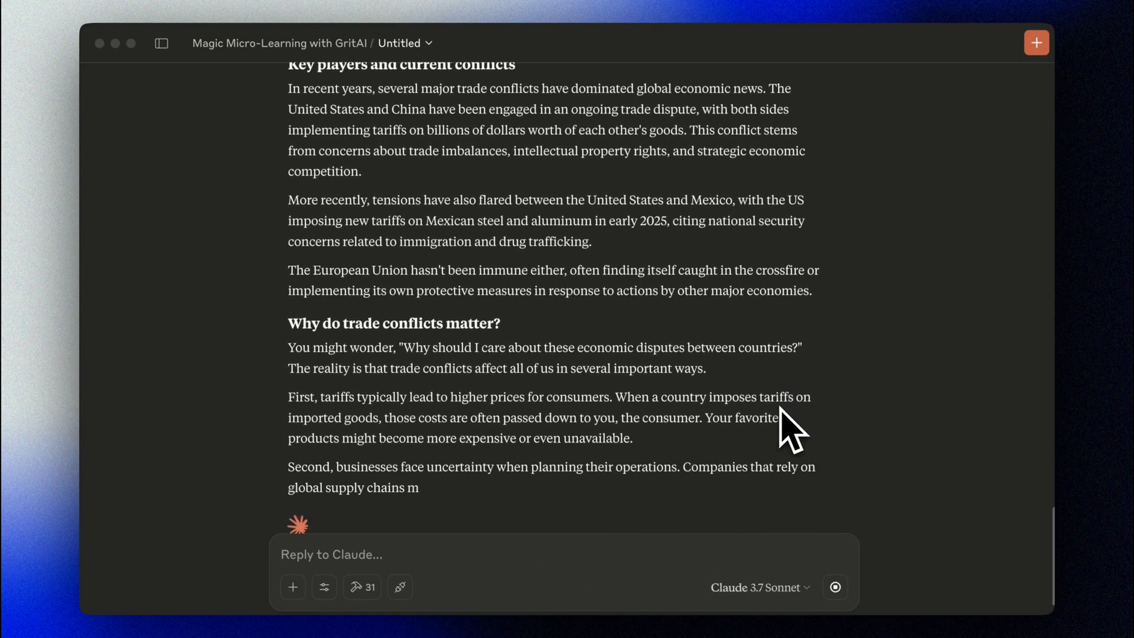
scroll(down, 3)
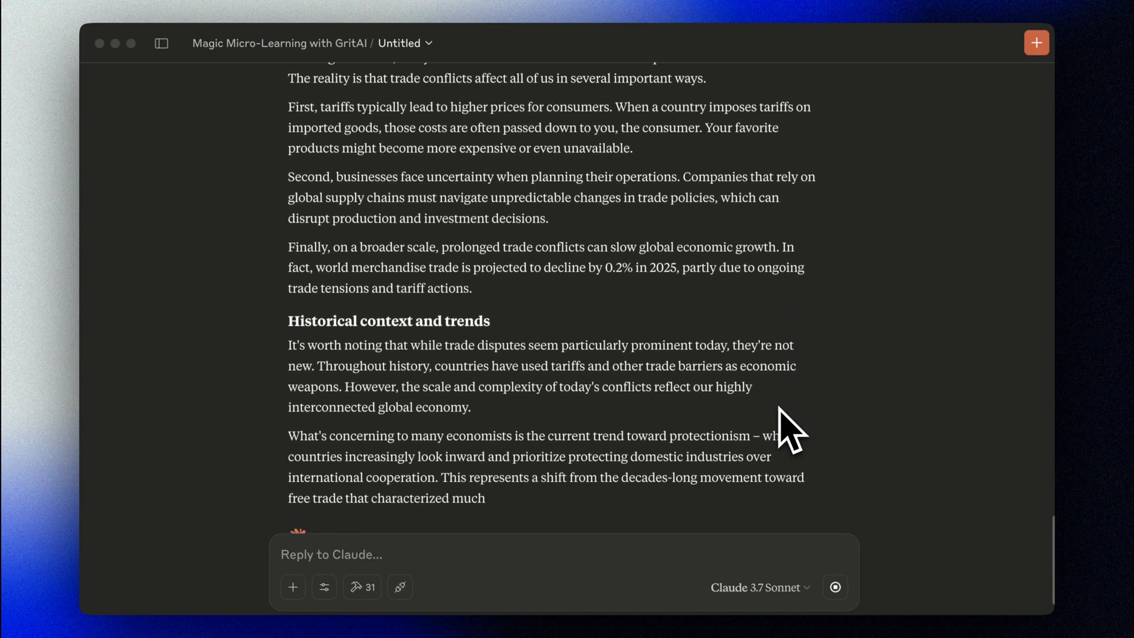
scroll(down, 3)
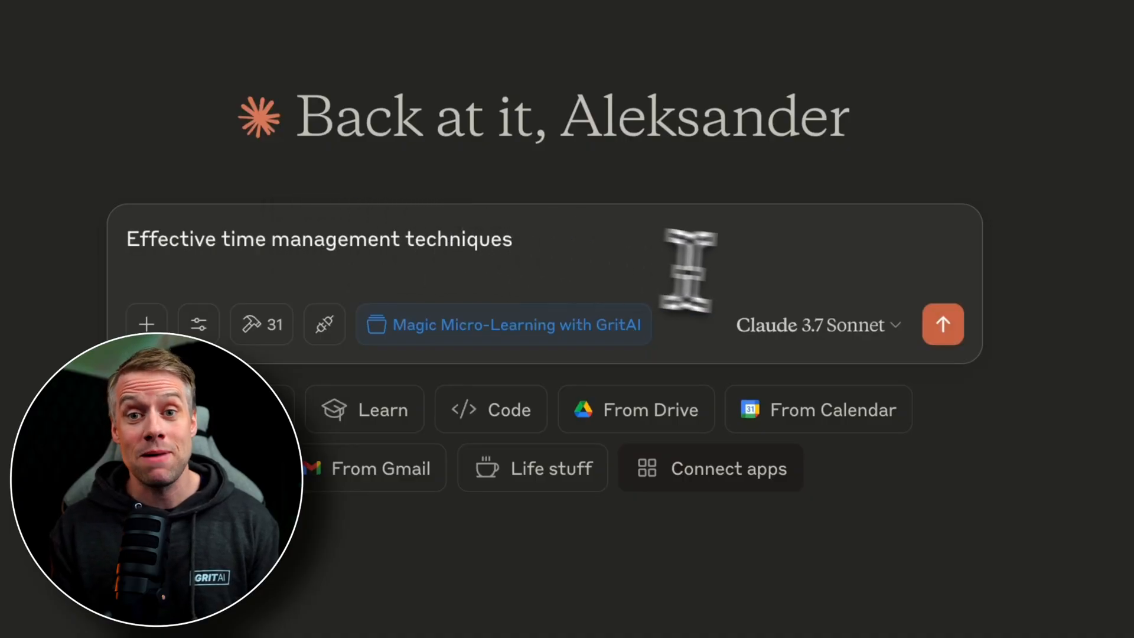
Send the time management and The Art of War by Sun Tzu lesson requests, reviewing the scripts produced.
click(942, 324)
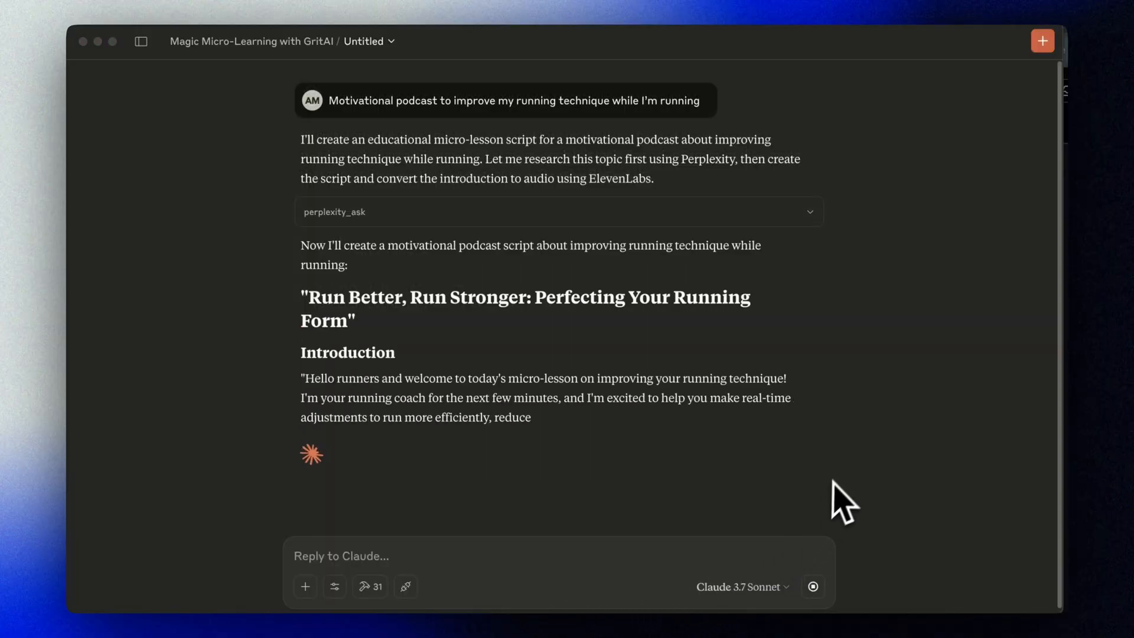
scroll(down, 3)
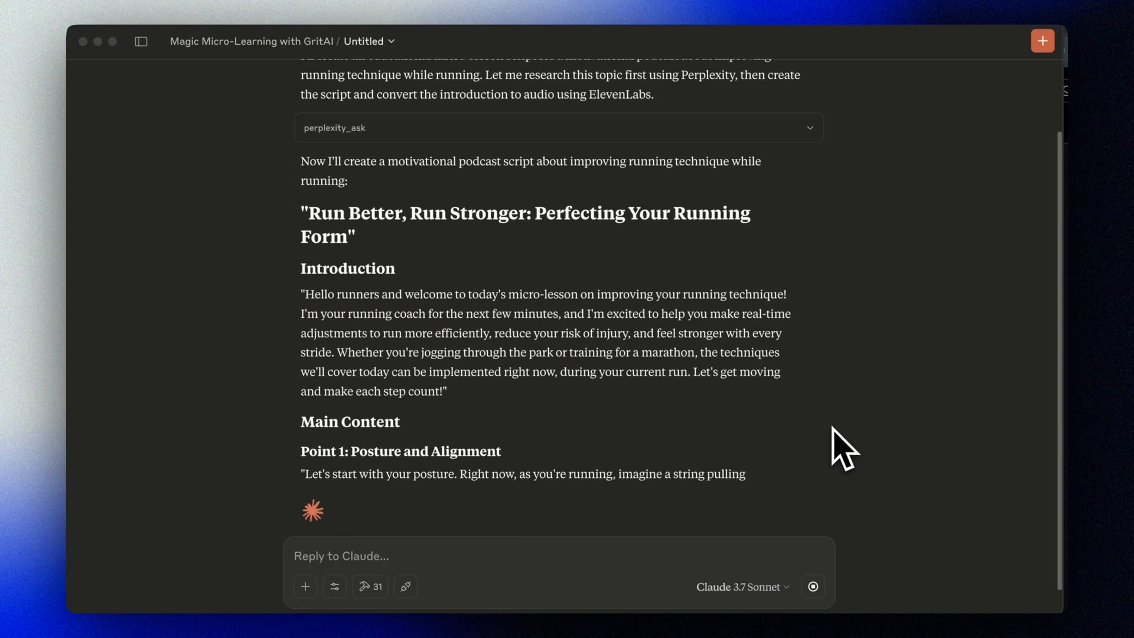
scroll(down, 3)
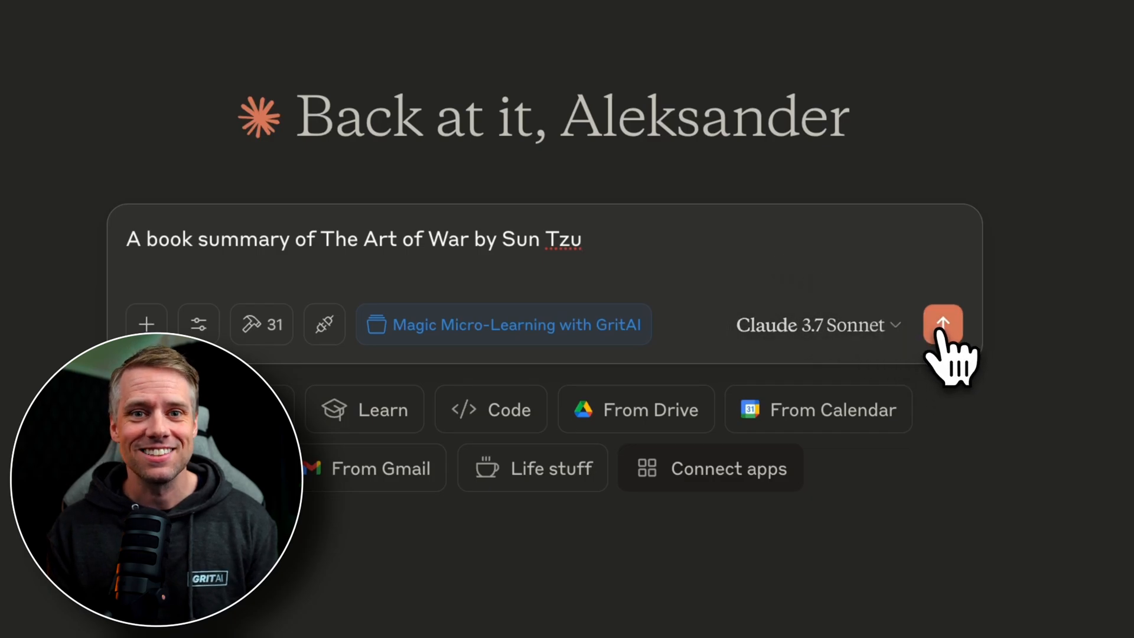
click(942, 323)
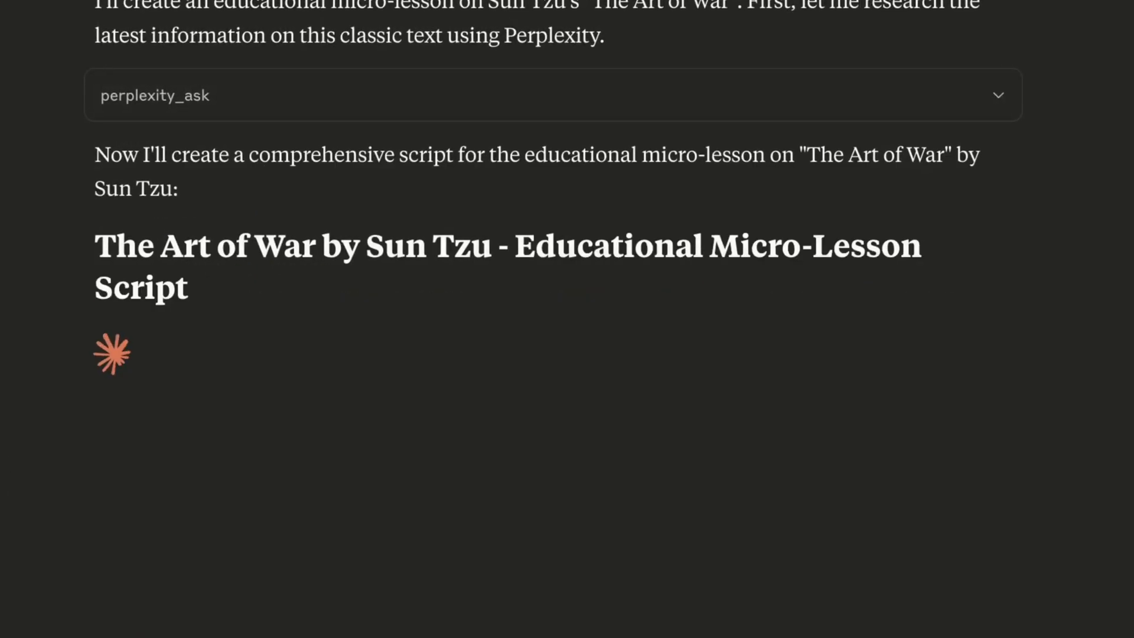